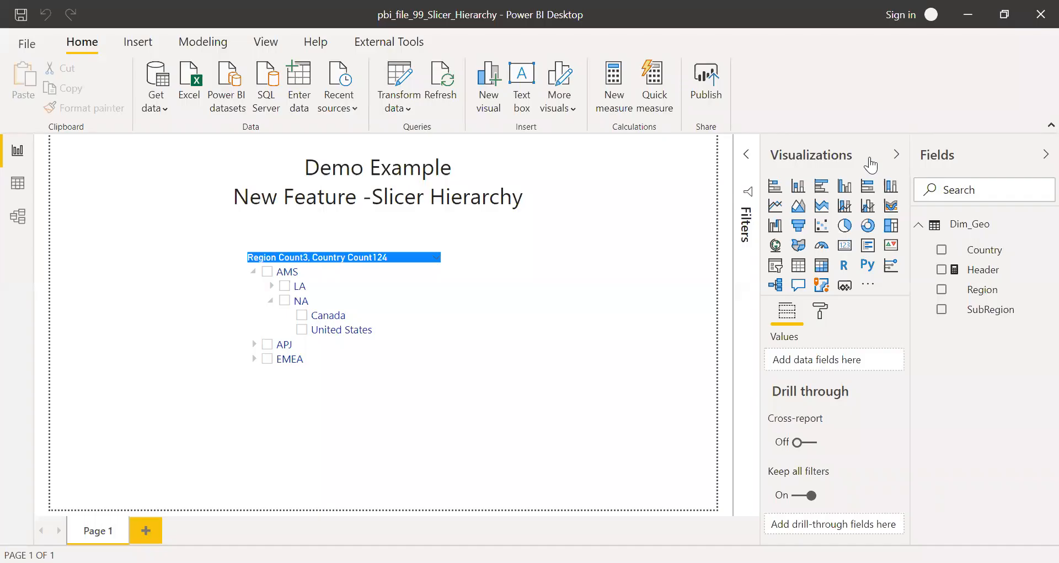
mouse_move(352, 385)
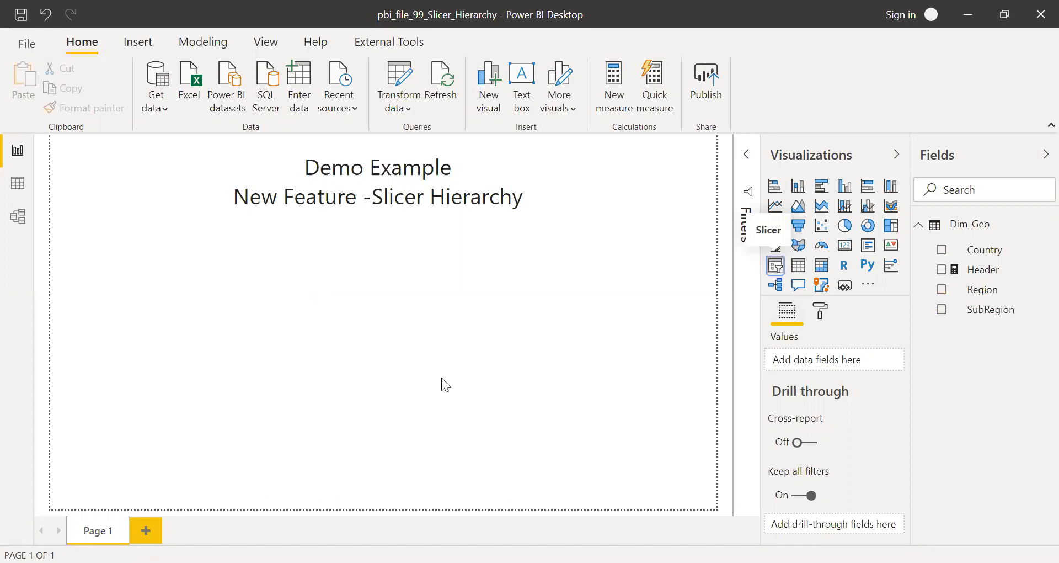
Add a slicer holding the Region, SubRegion, Country hierarchy and resize it shorter
click(775, 265)
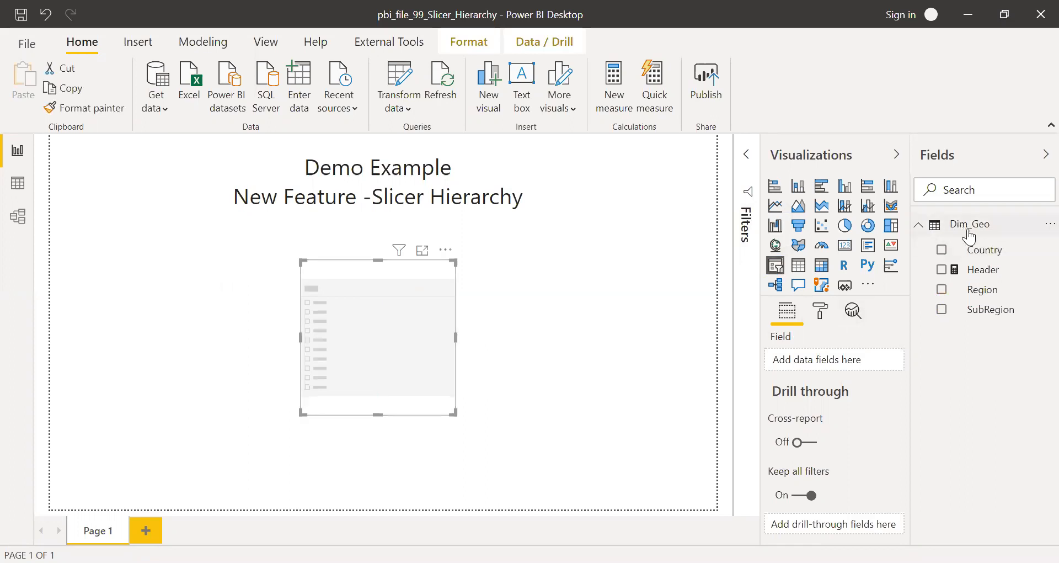
mouse_move(841, 388)
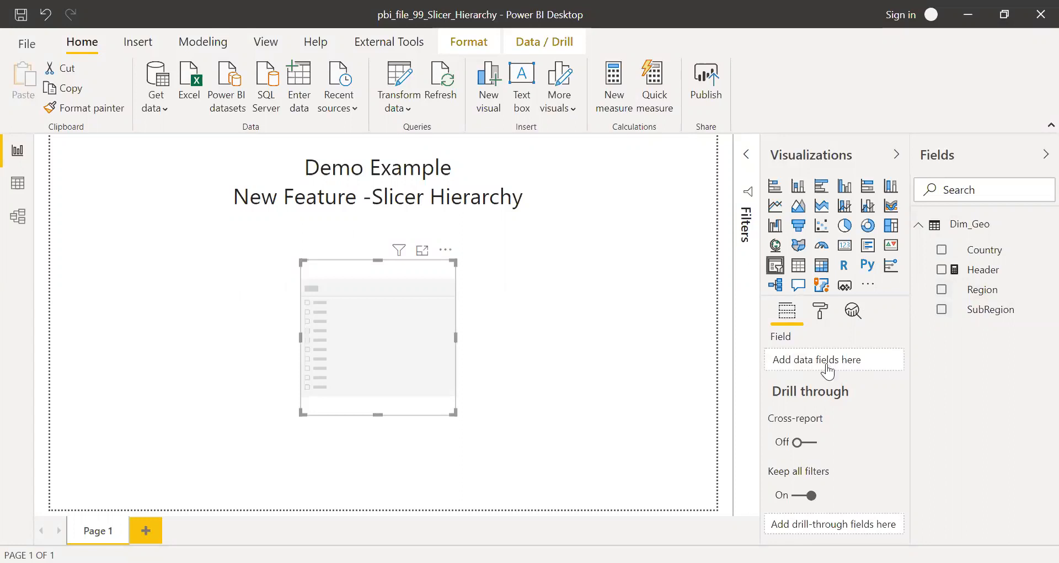
click(942, 289)
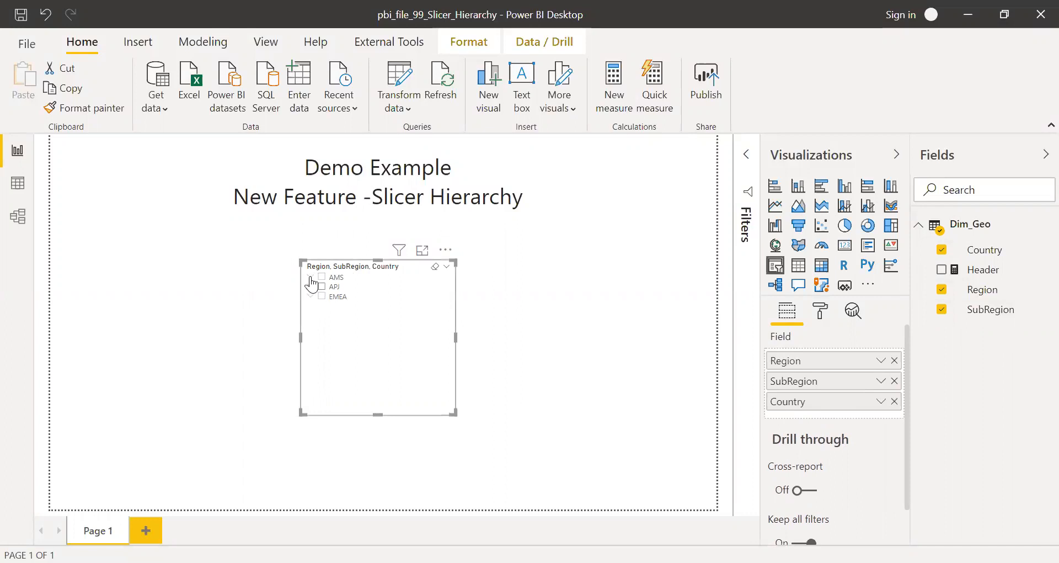
click(310, 277)
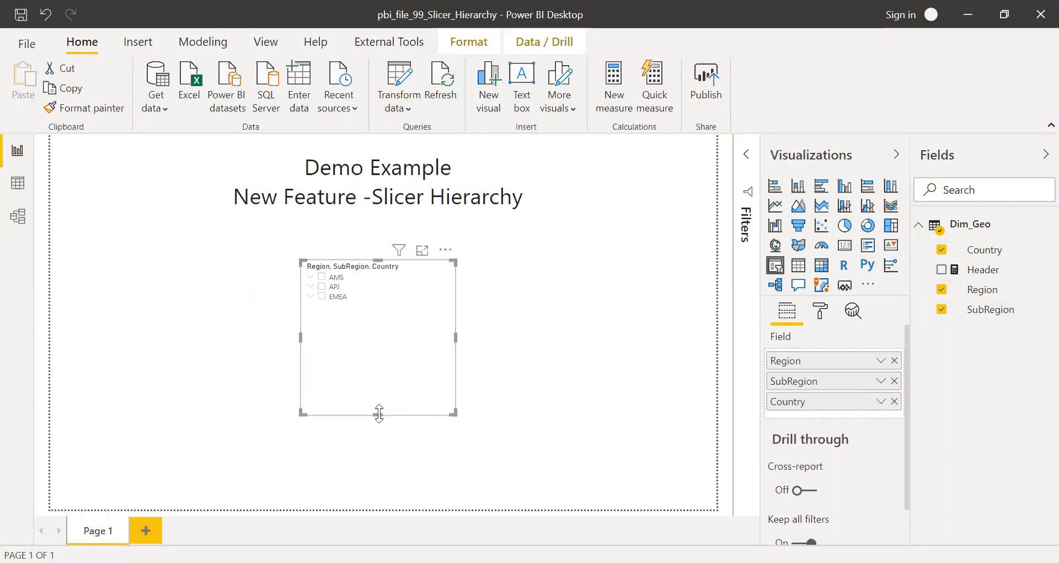
drag(378, 414, 379, 331)
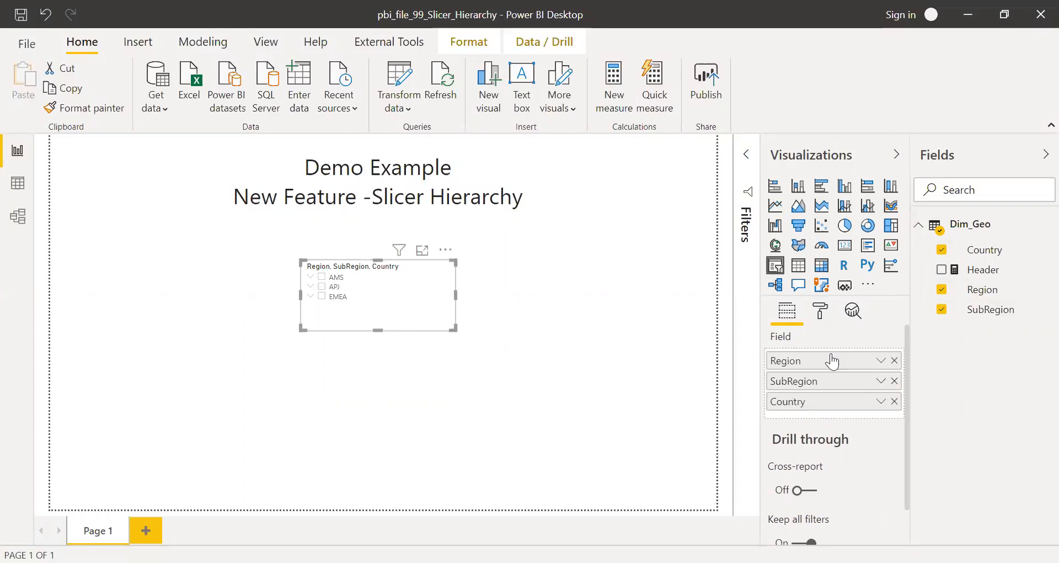
mouse_move(848, 349)
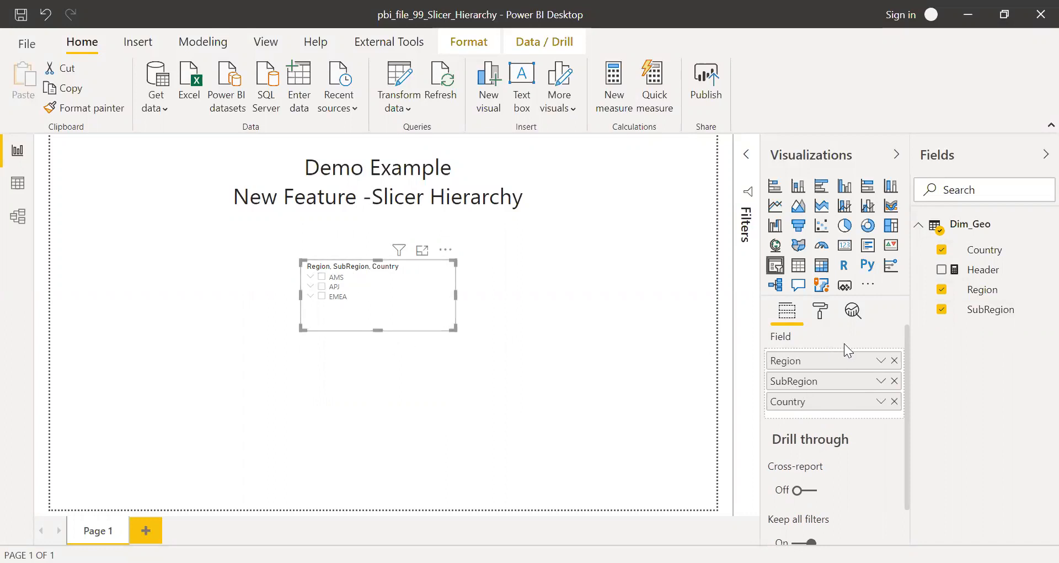
Give the slicer header white font on a blue background at 15 pt text size
click(819, 311)
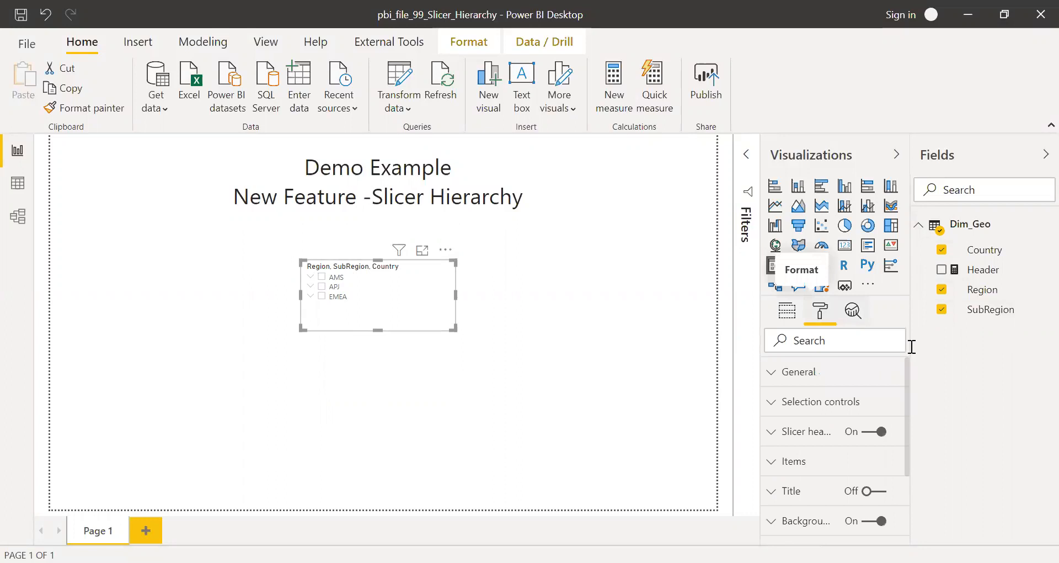
scroll(down, 3)
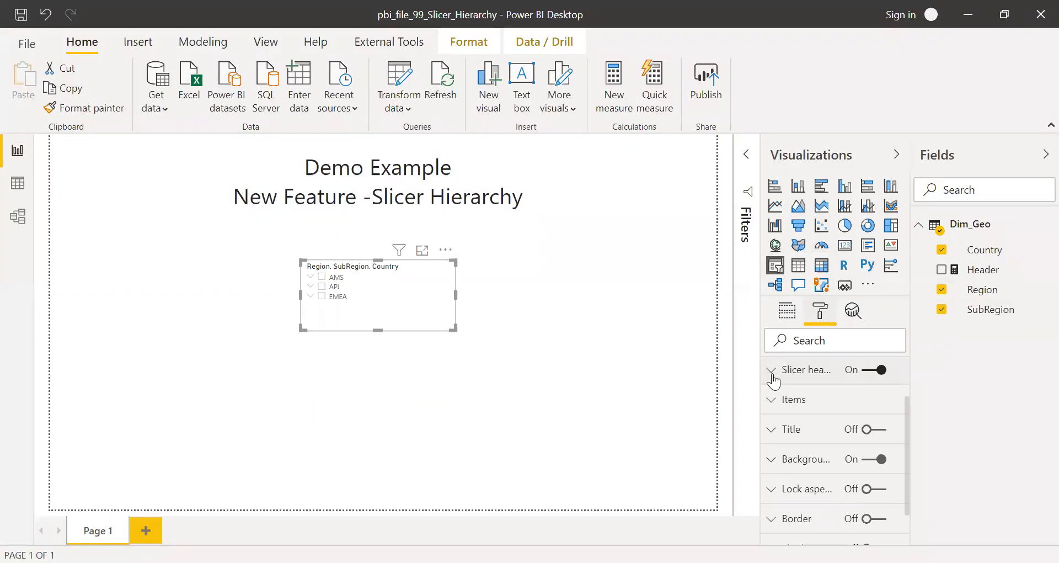
click(771, 370)
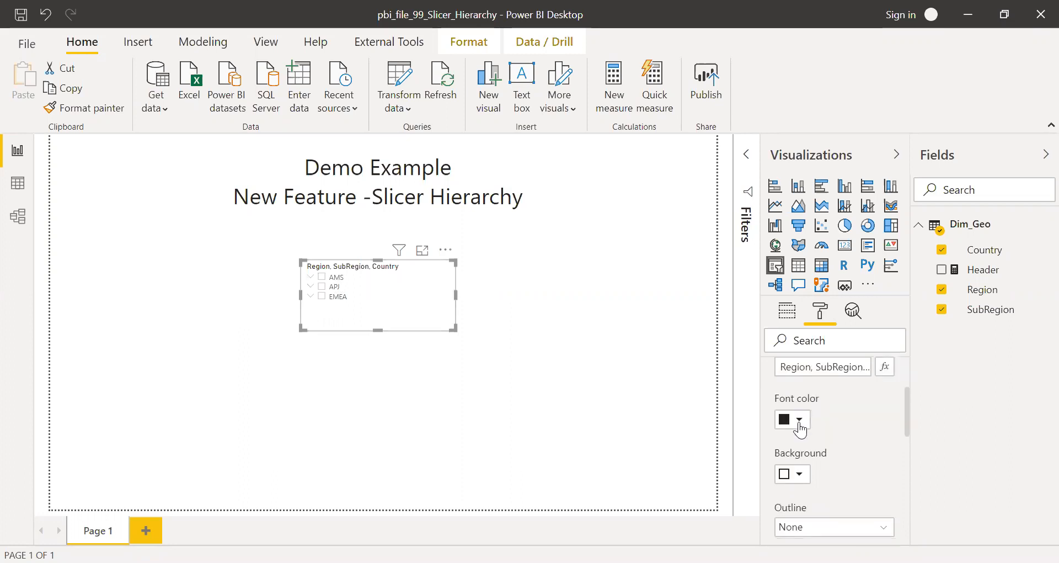
click(798, 423)
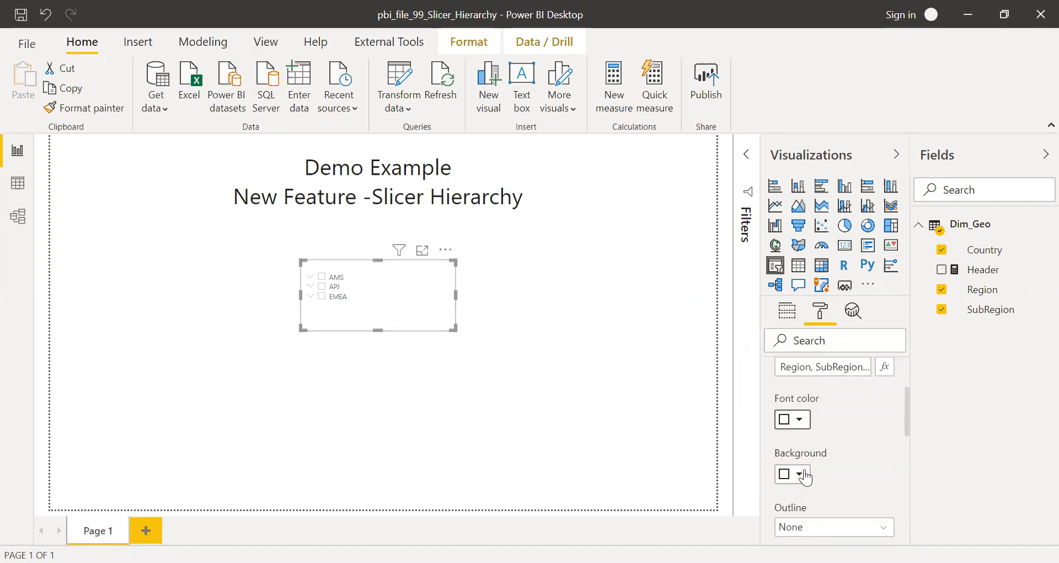
click(803, 473)
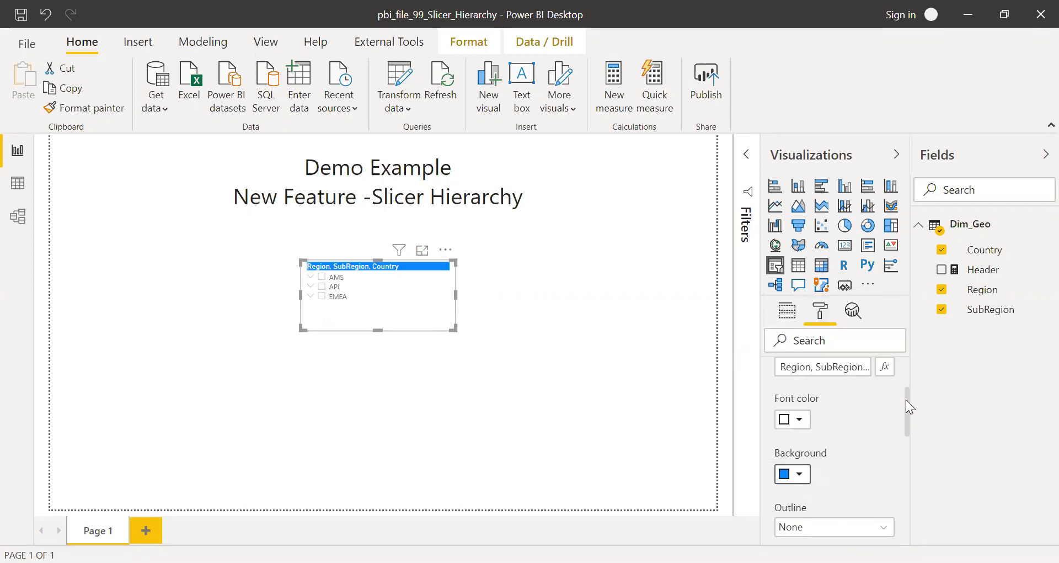
scroll(down, 3)
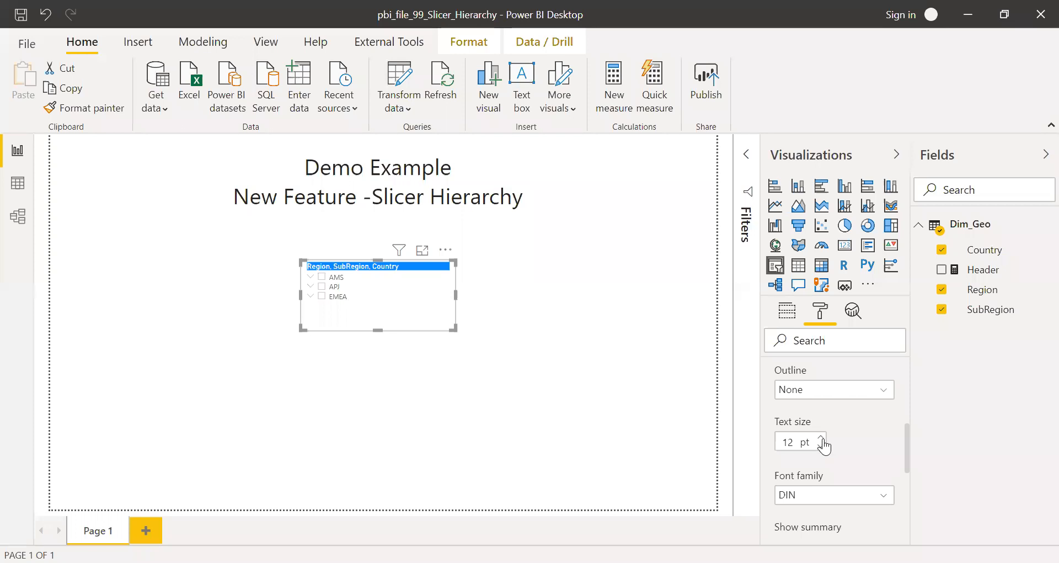
click(823, 437)
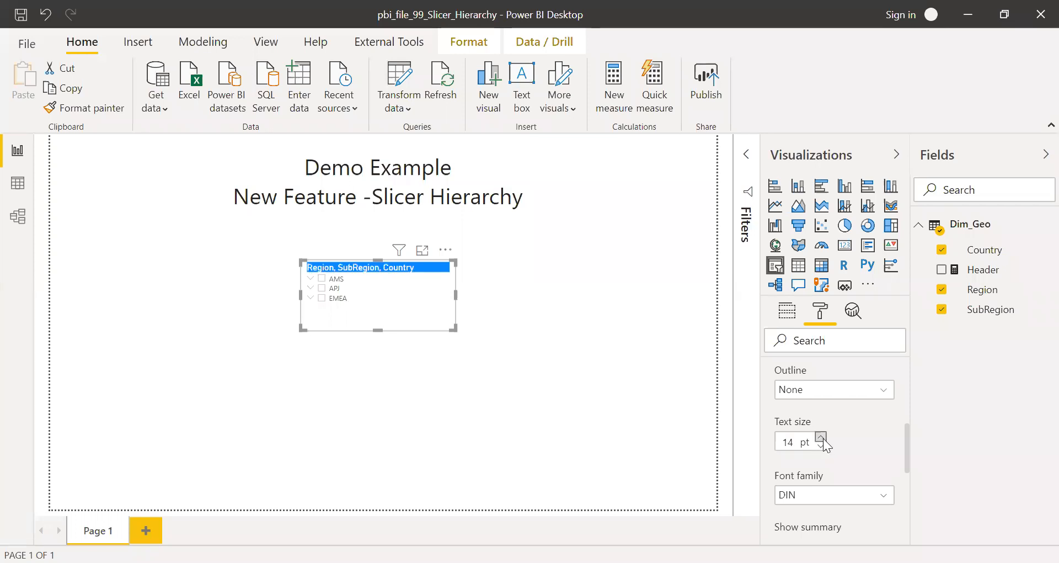
click(822, 437)
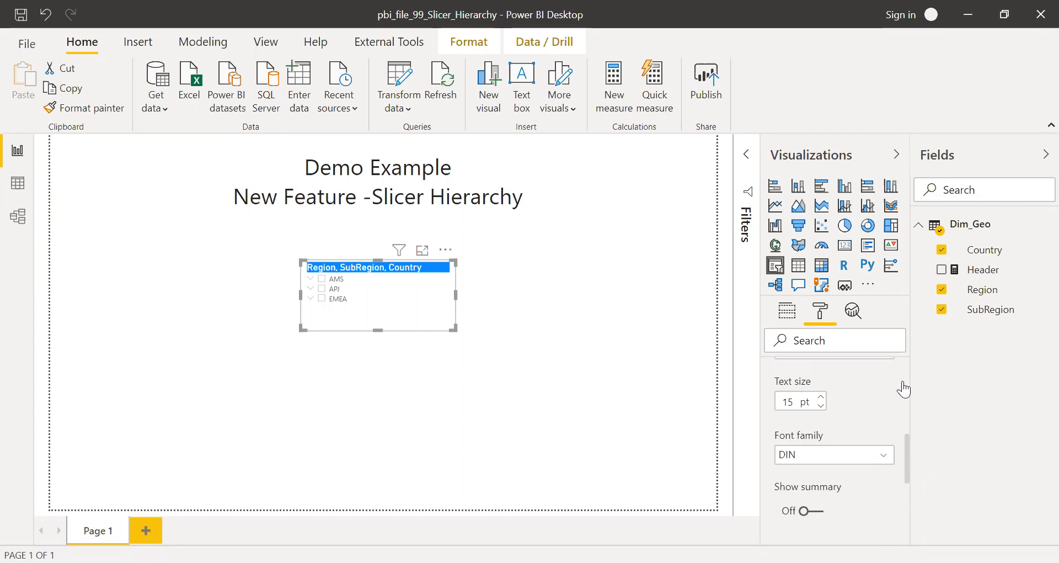
scroll(down, 3)
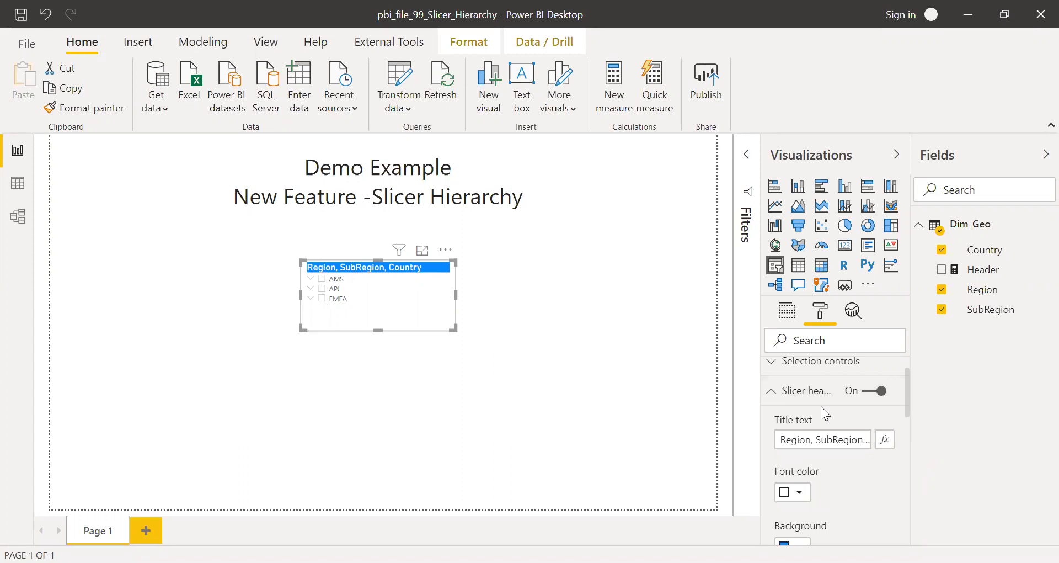
mouse_move(331, 273)
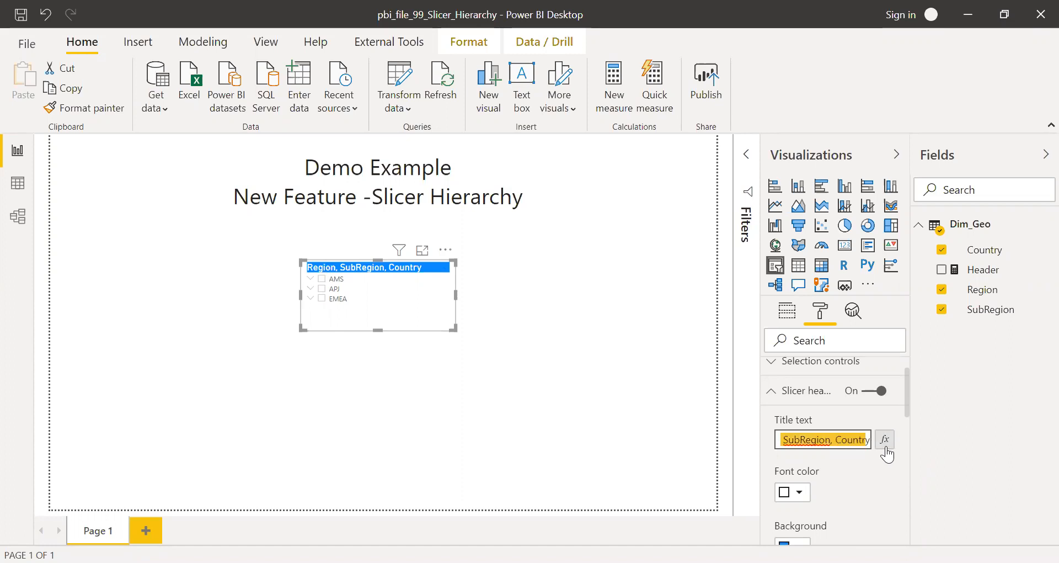
mouse_move(966, 286)
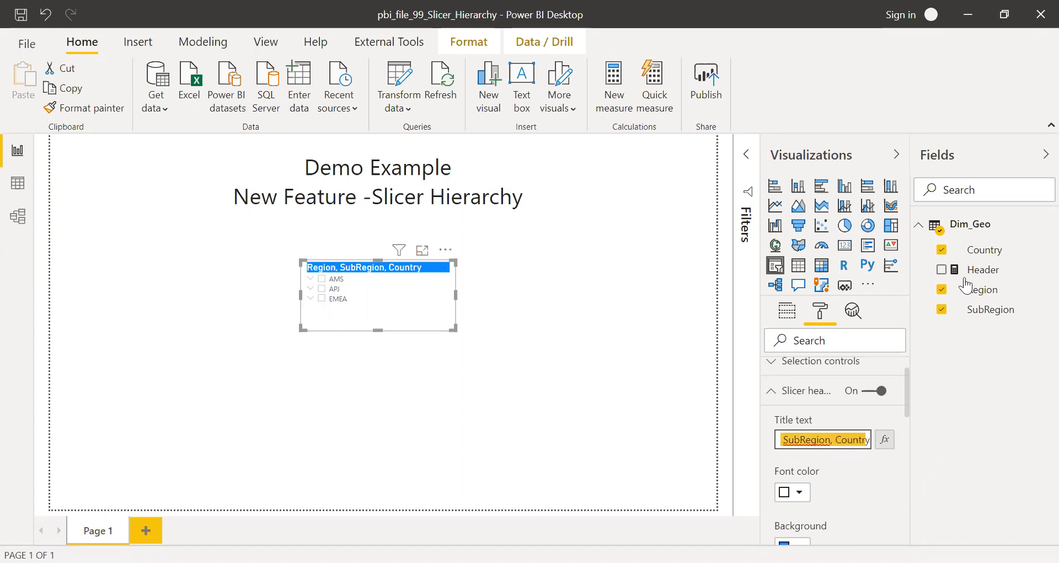
click(984, 269)
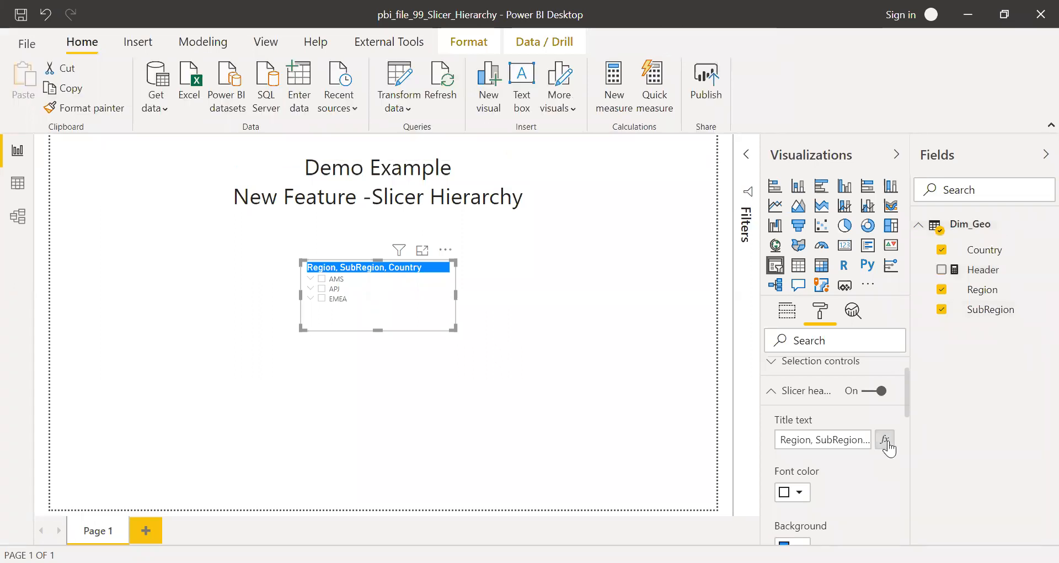
mouse_move(903, 460)
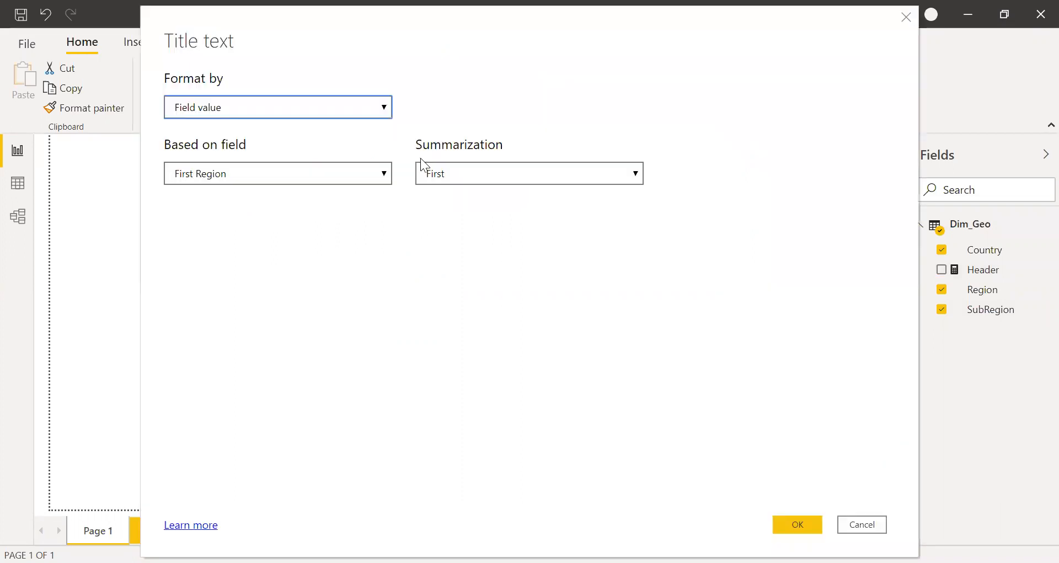
mouse_move(198, 95)
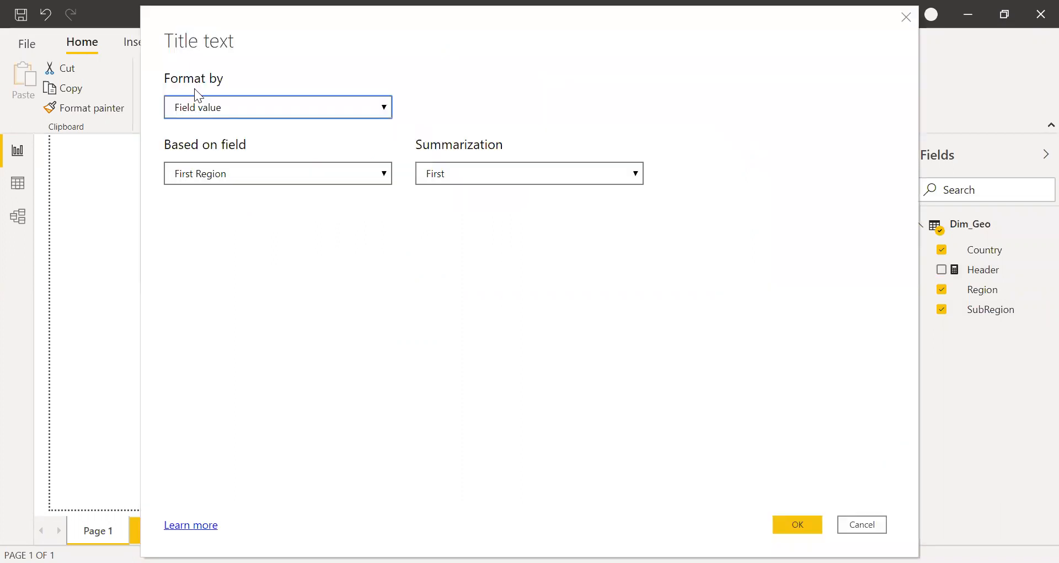
mouse_move(385, 114)
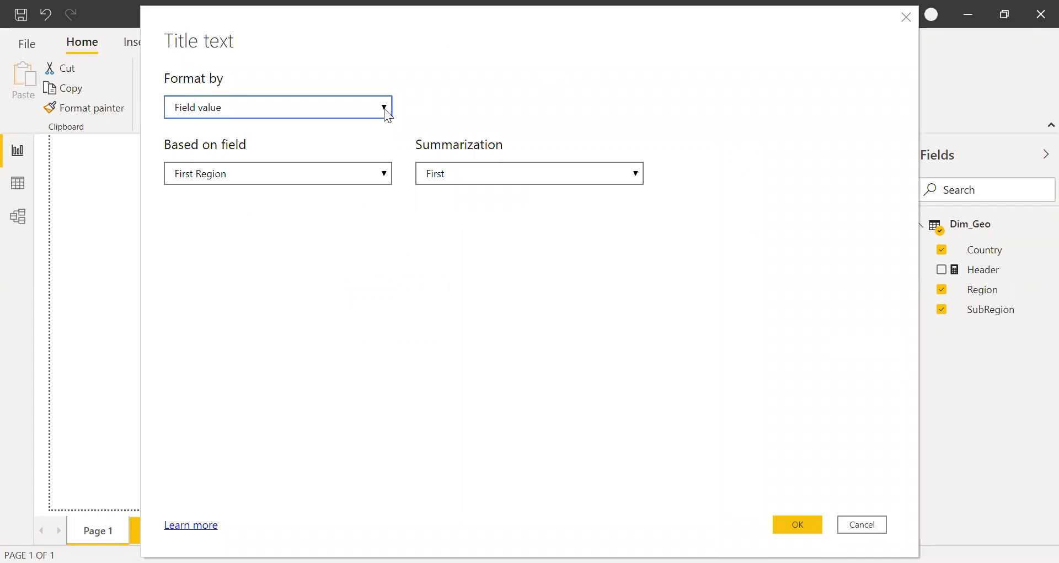
mouse_move(244, 141)
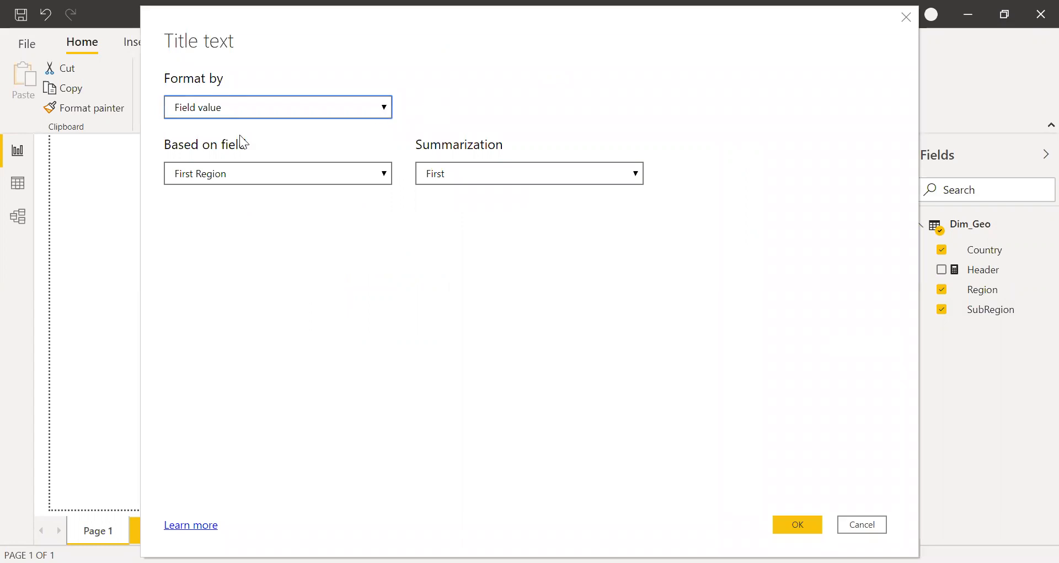
Base the title text on the Header measure and confirm, reading Region Count3, Country Count124
click(383, 173)
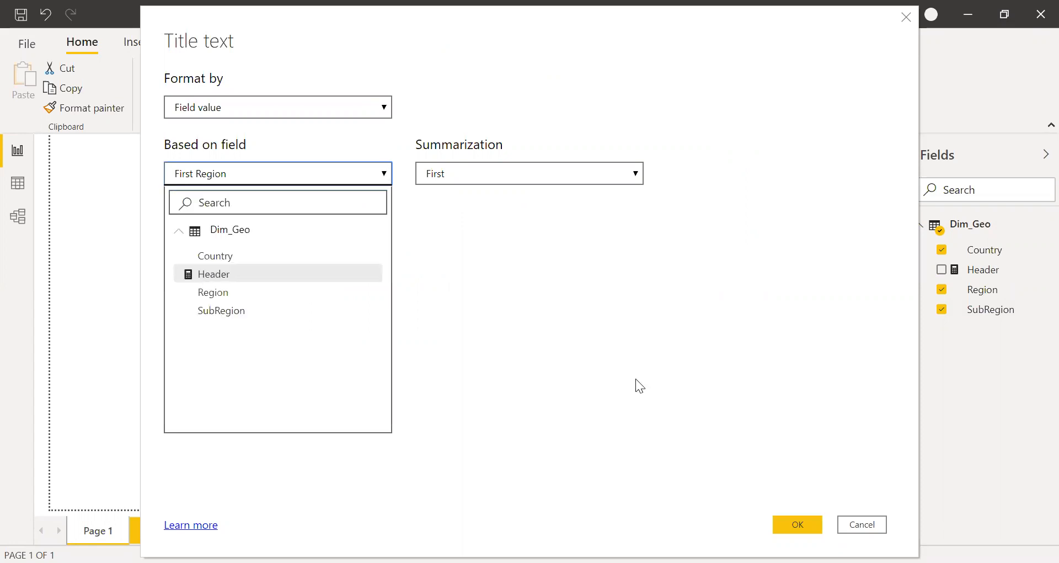
click(213, 273)
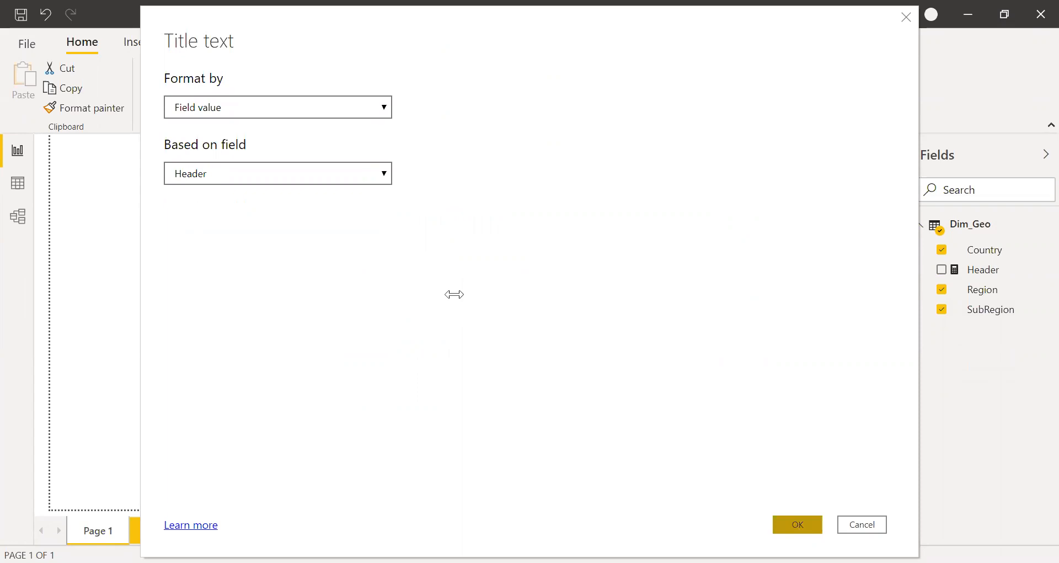
click(796, 524)
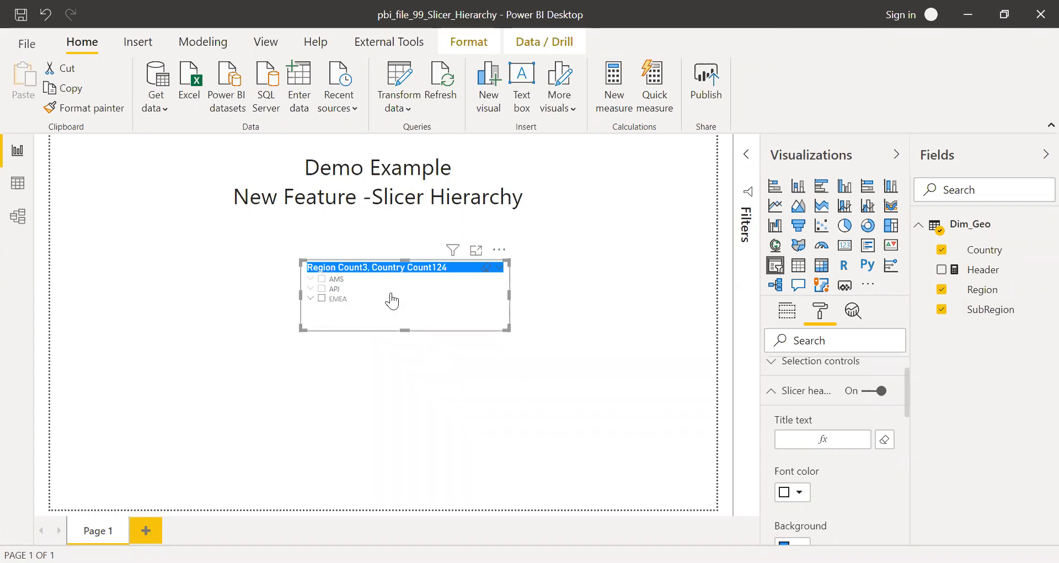
mouse_move(440, 274)
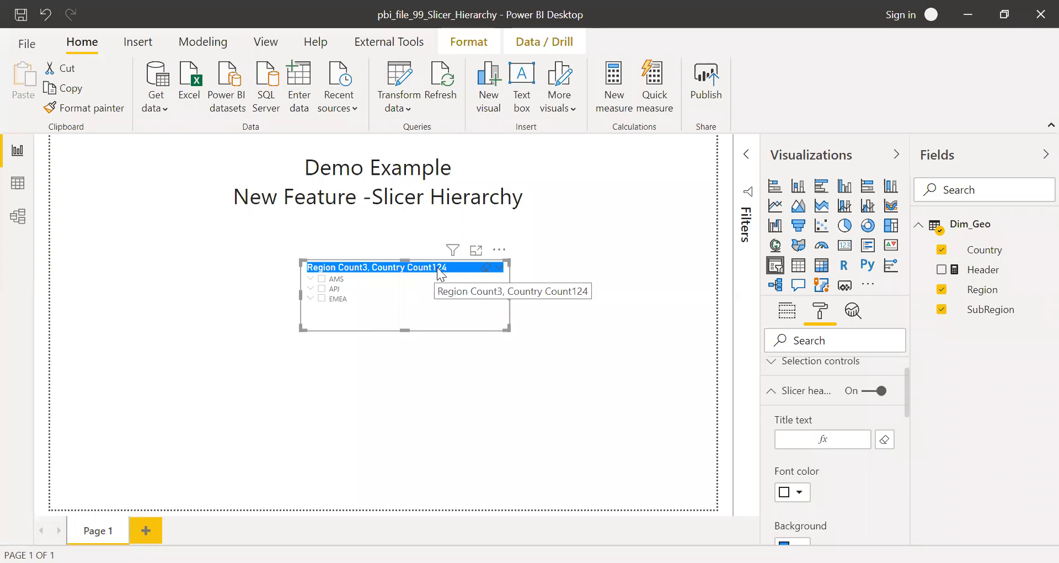
mouse_move(640, 273)
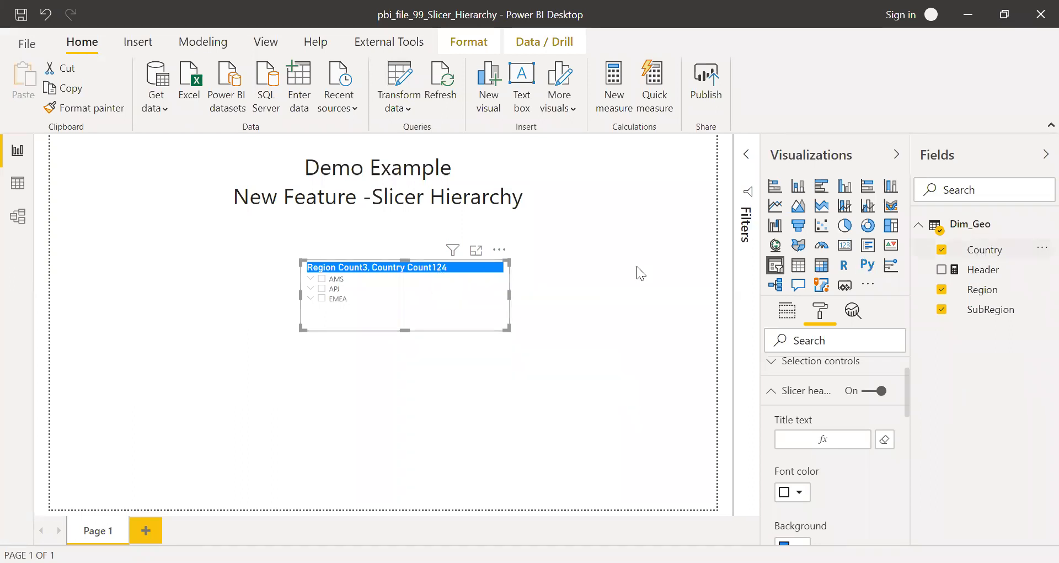
mouse_move(680, 318)
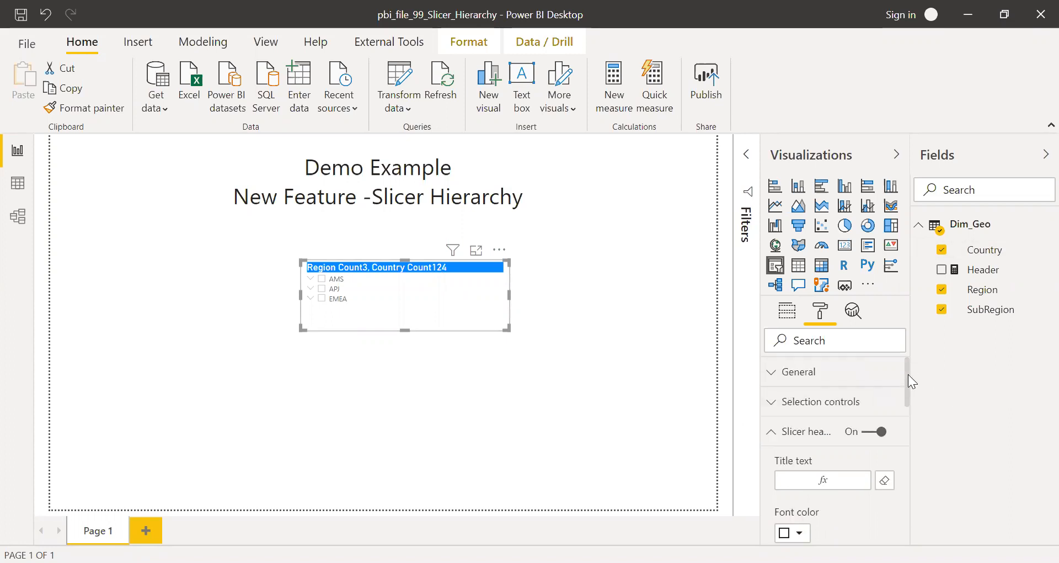
Make slicer items dark blue at 14 pt and expand AMS to show LA and NA
click(797, 372)
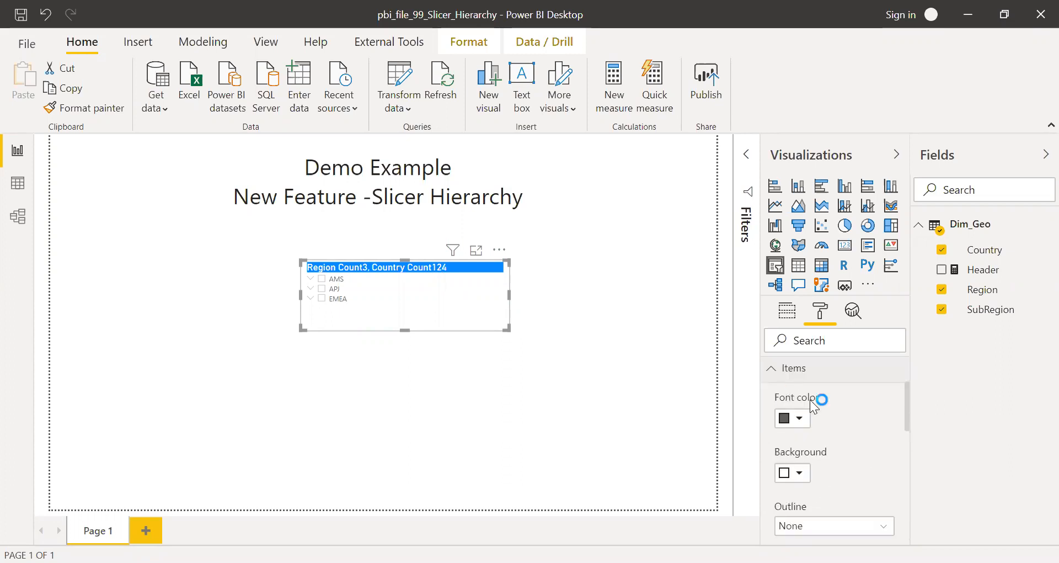
click(799, 418)
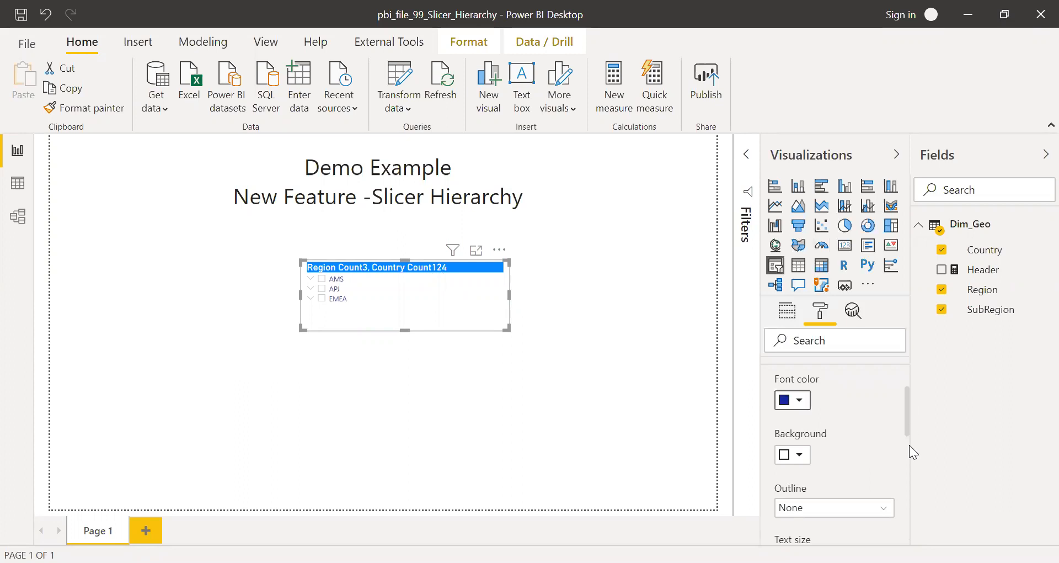
scroll(down, 3)
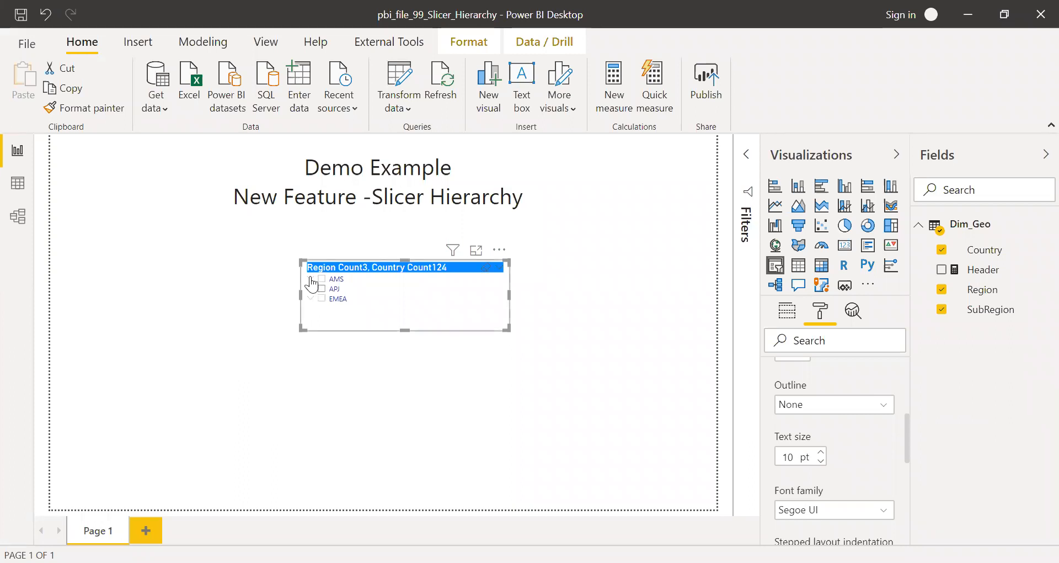
click(310, 279)
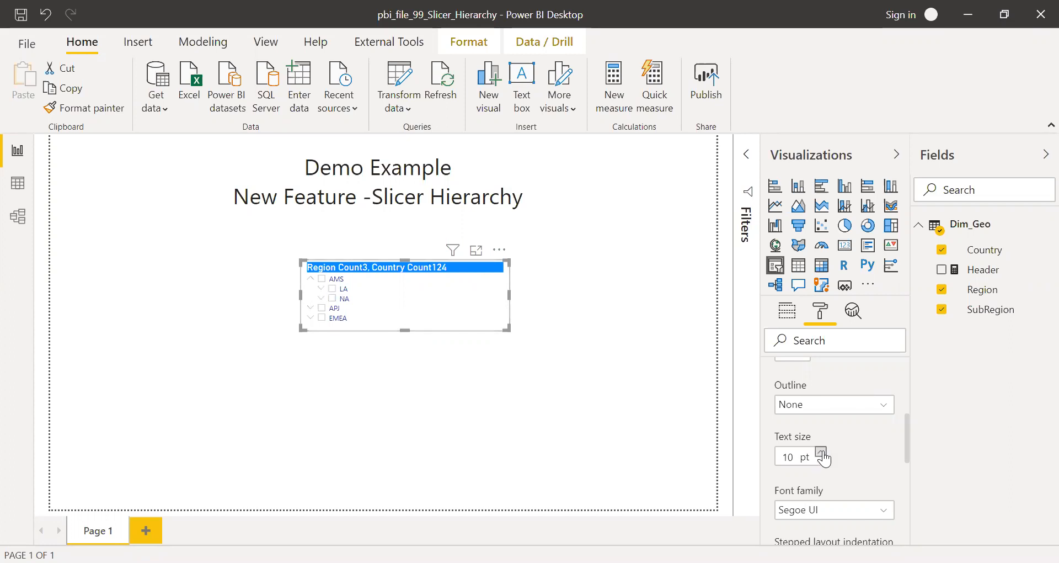
click(822, 451)
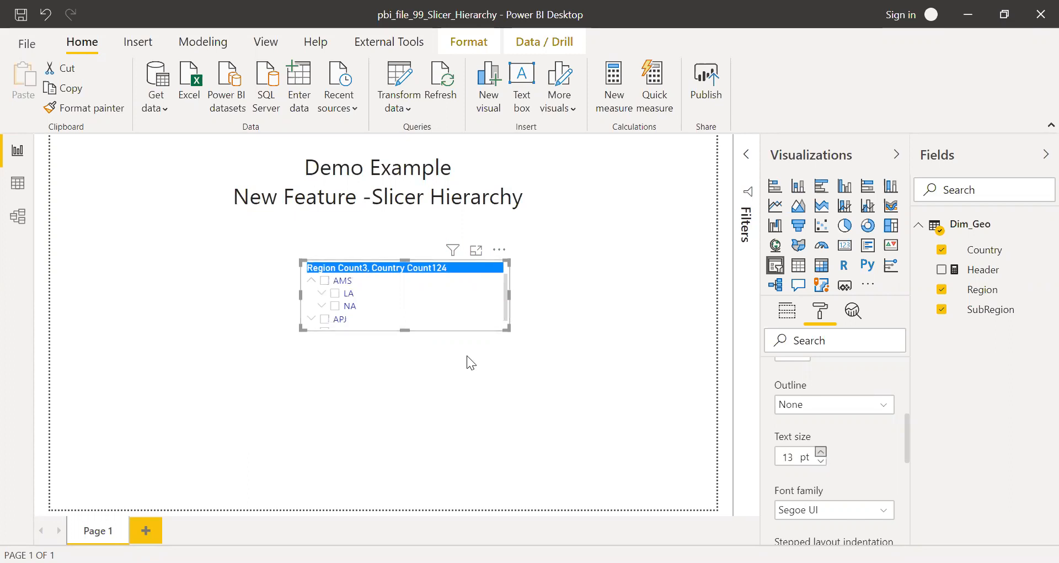
click(822, 451)
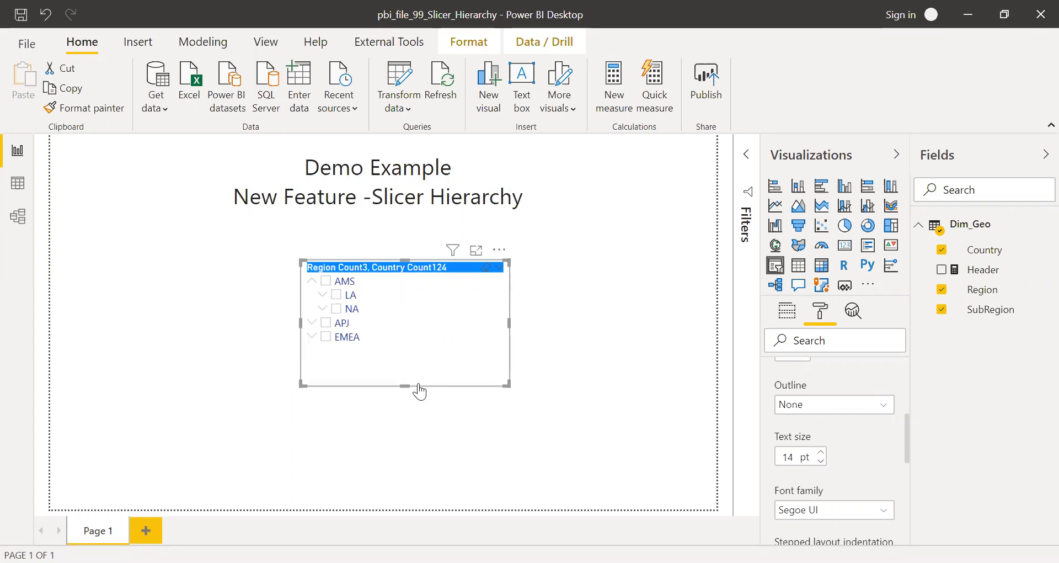
mouse_move(536, 352)
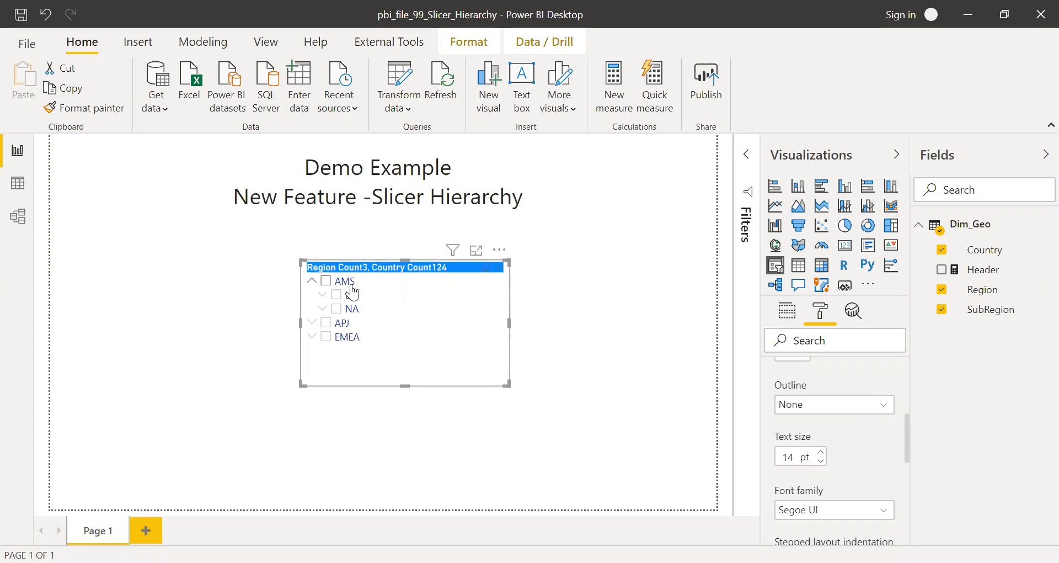
click(311, 280)
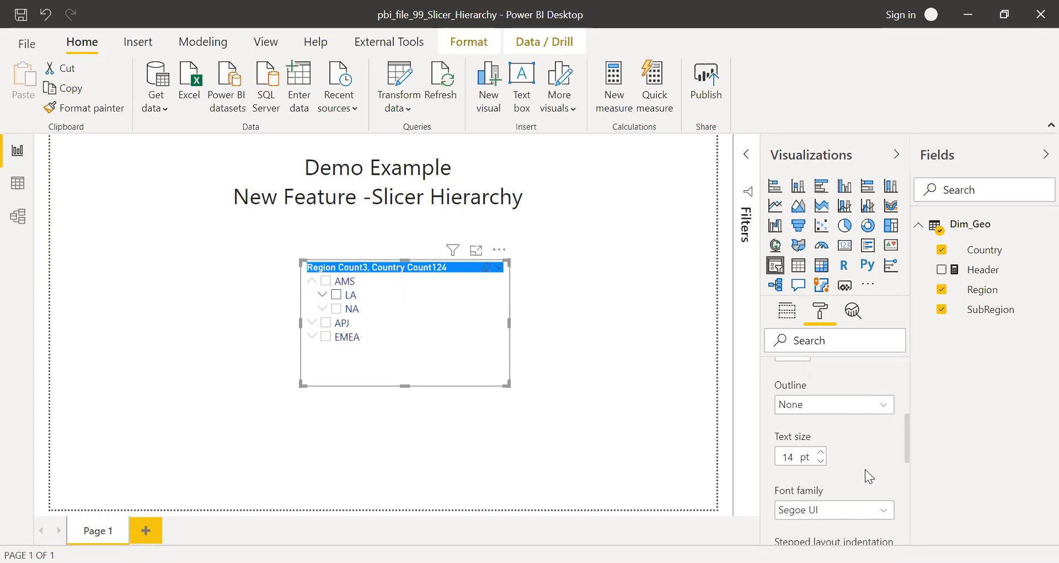
mouse_move(912, 473)
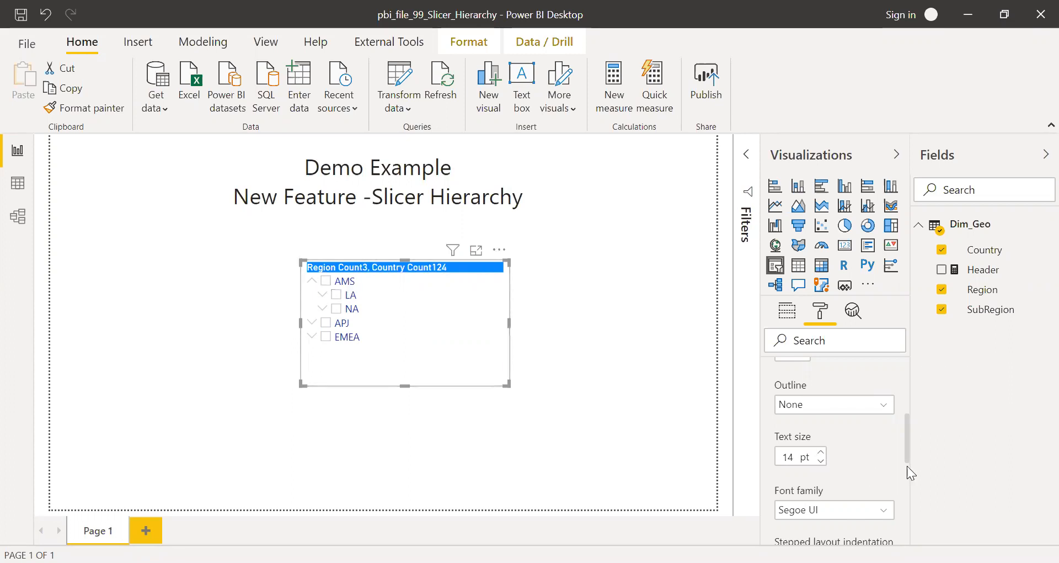
Expand LA's countries and tune the stepped layout indentation, trying 25 and 18 before settling on 15
scroll(down, 3)
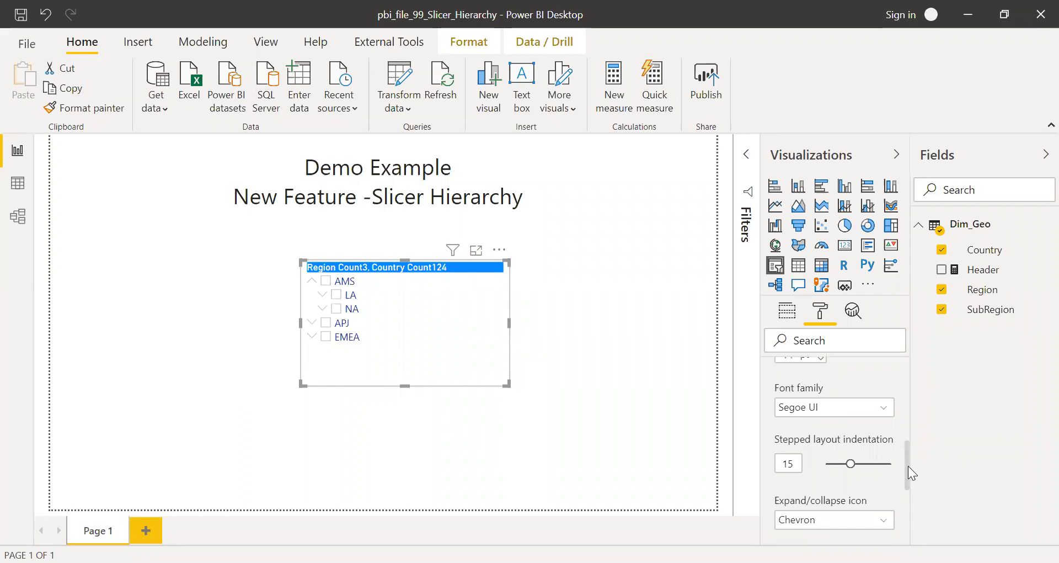
mouse_move(822, 445)
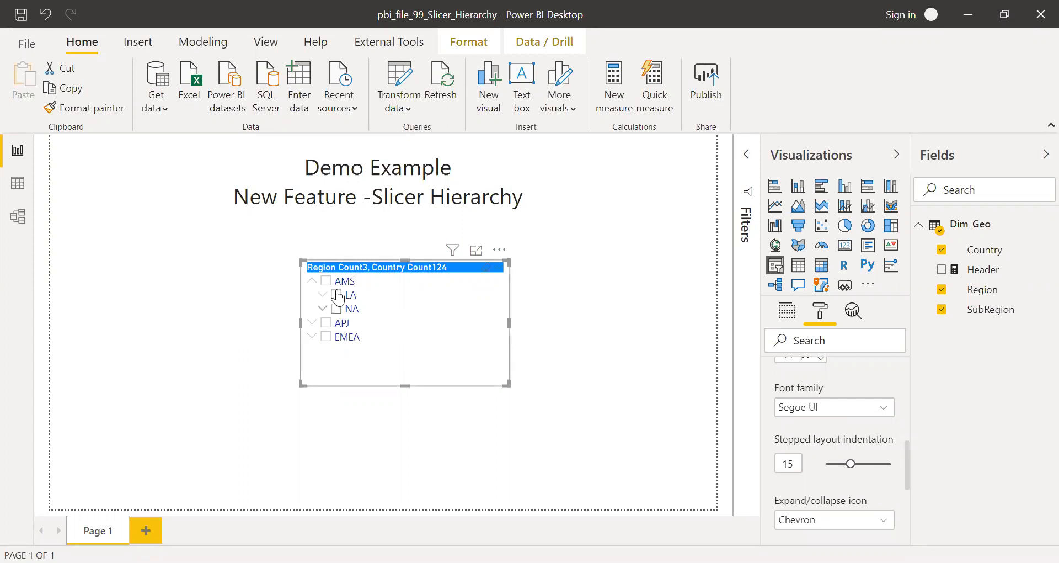
mouse_move(846, 462)
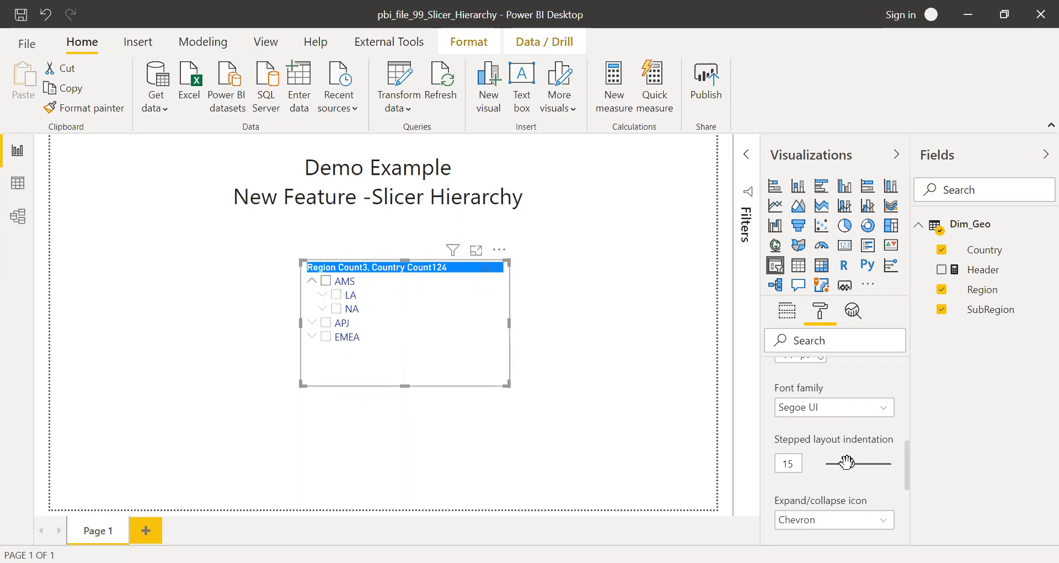
drag(834, 463, 876, 463)
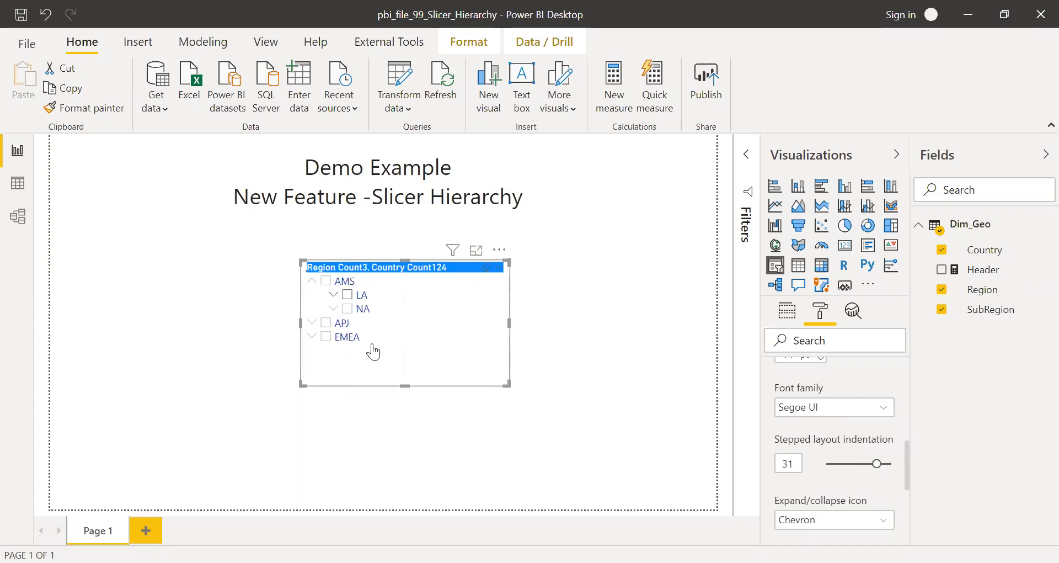
click(333, 295)
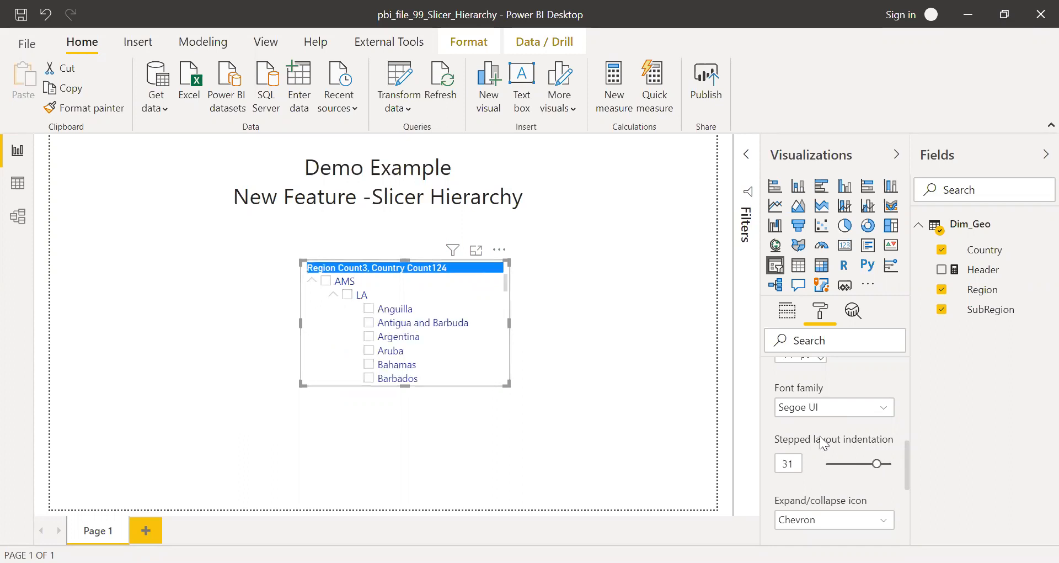
drag(878, 463, 843, 463)
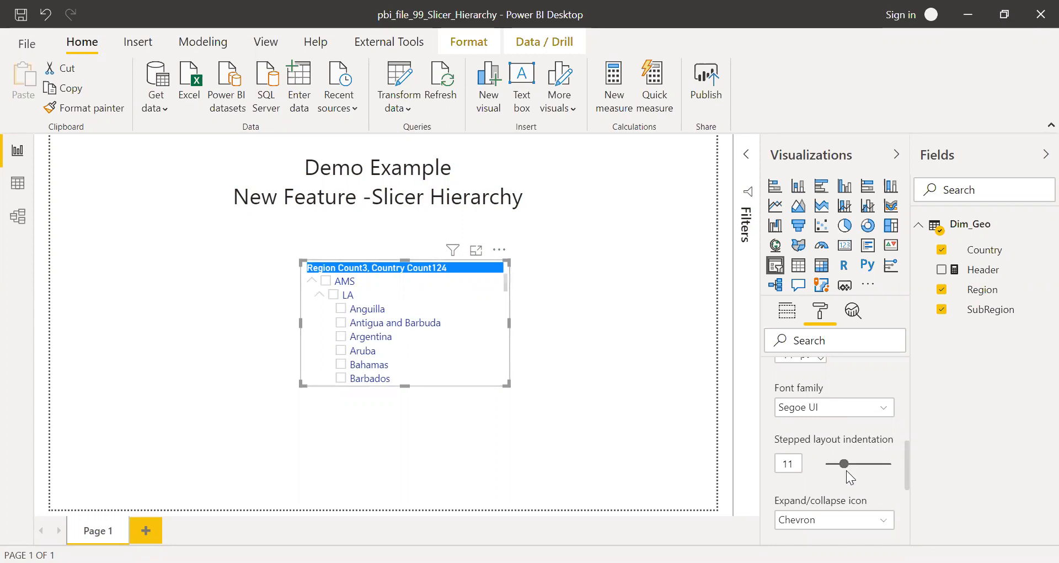
drag(842, 464, 853, 464)
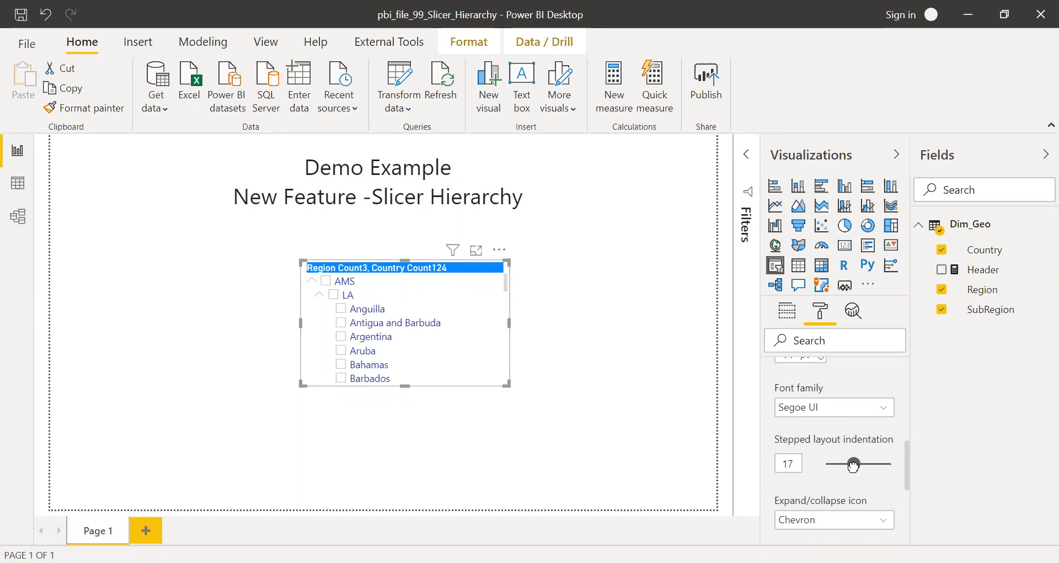
drag(853, 464, 866, 464)
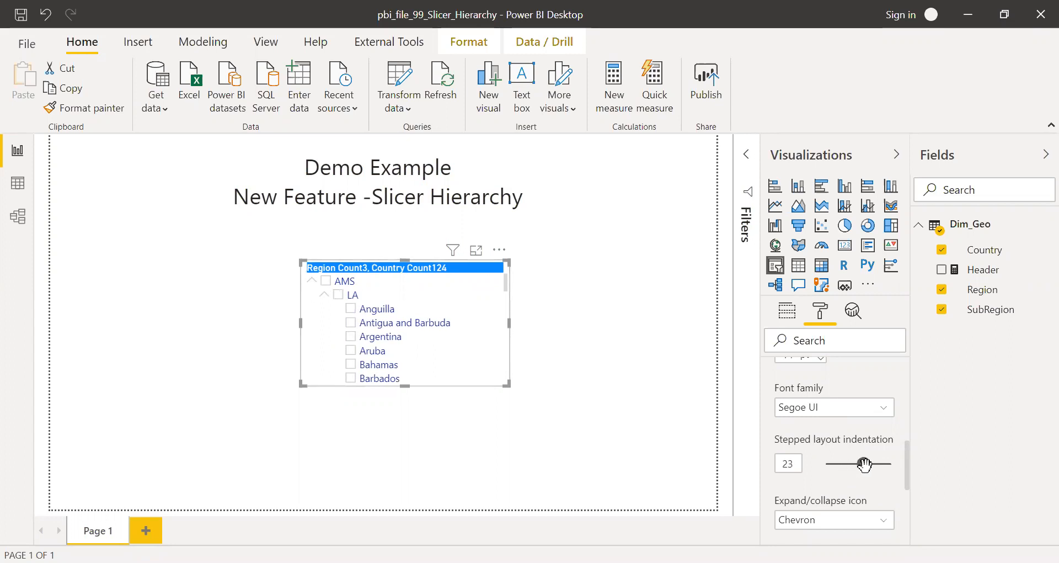
drag(856, 464, 867, 464)
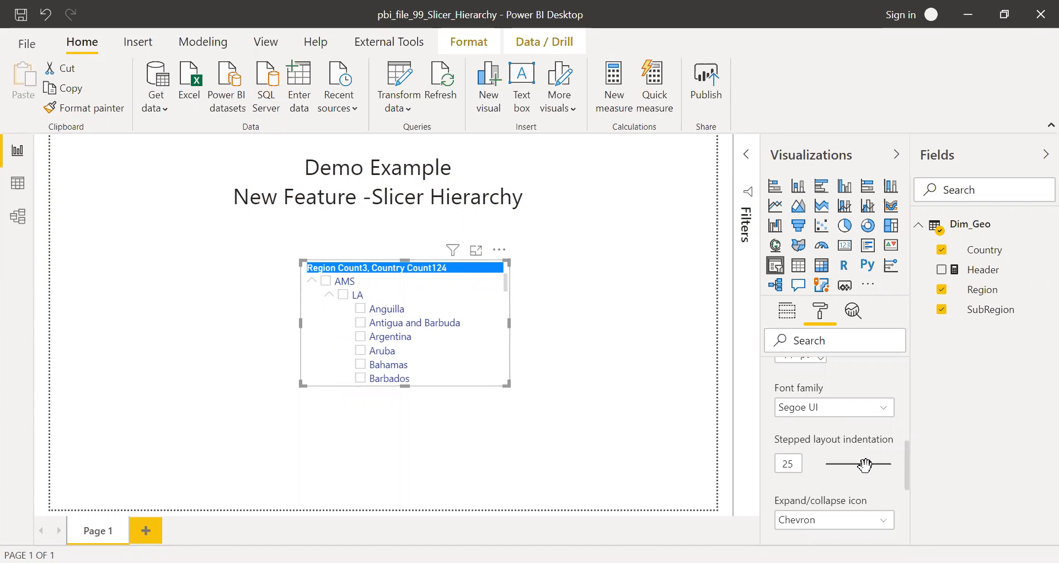
drag(867, 464, 854, 464)
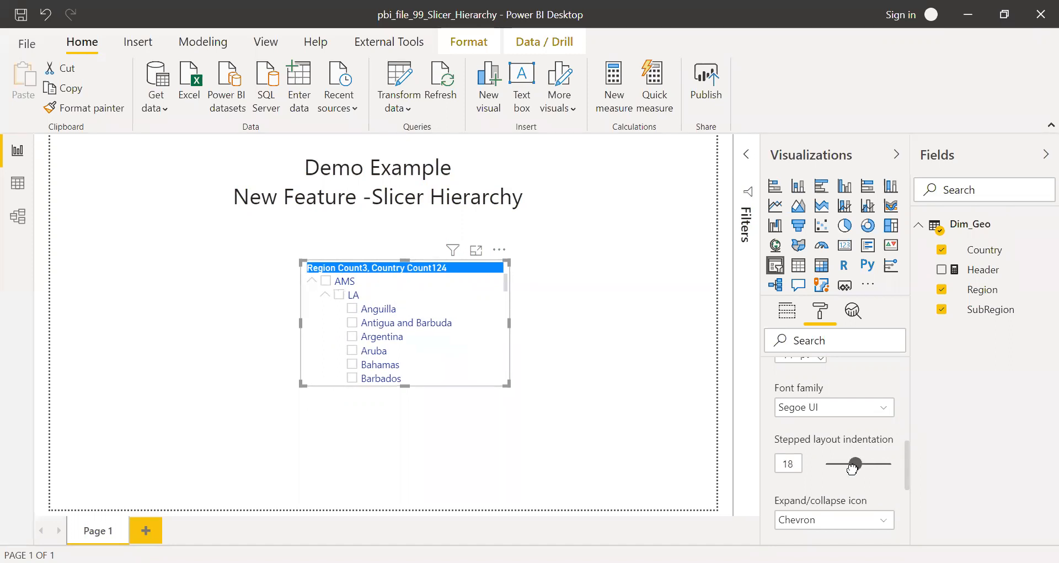
drag(856, 463, 850, 463)
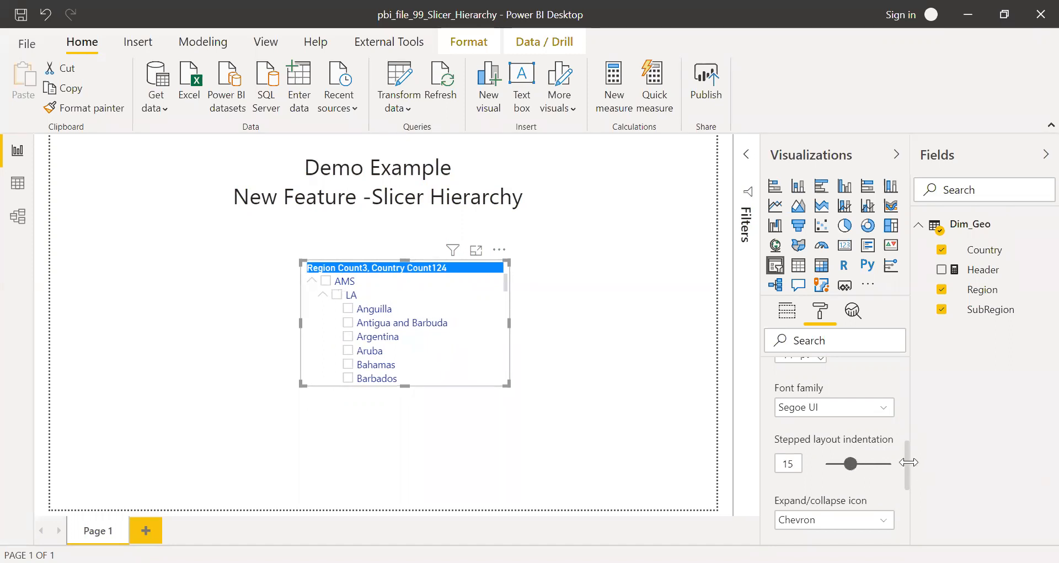
scroll(down, 3)
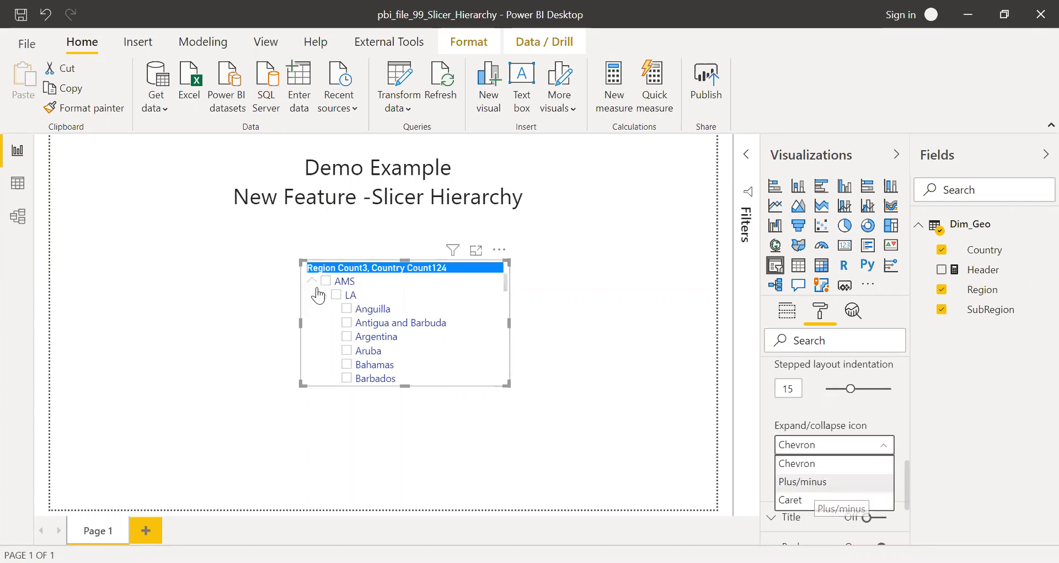
Switch the expand/collapse icon from Chevron via Plus/minus to Caret and collapse LA
click(818, 481)
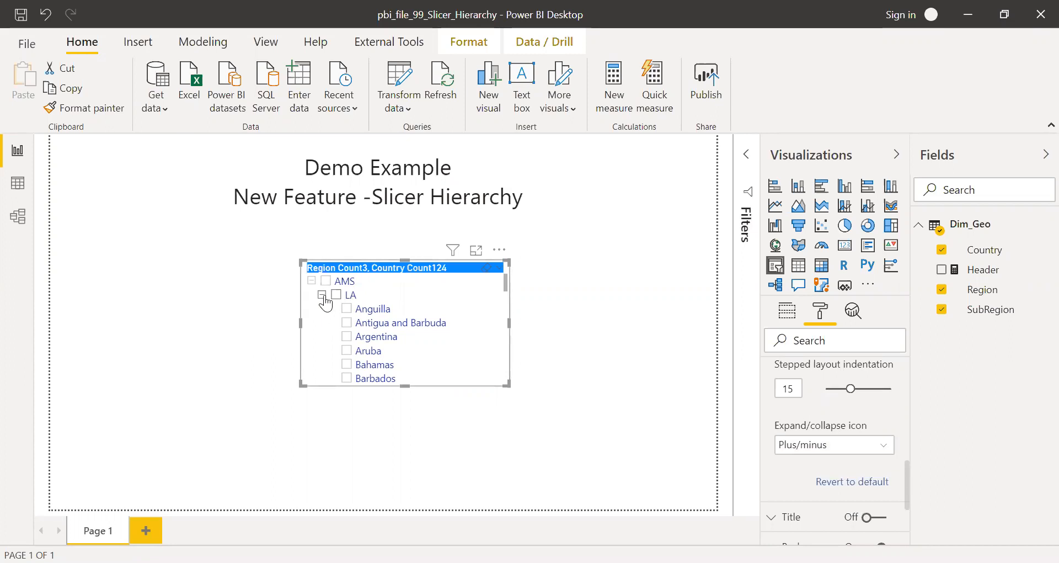
click(322, 294)
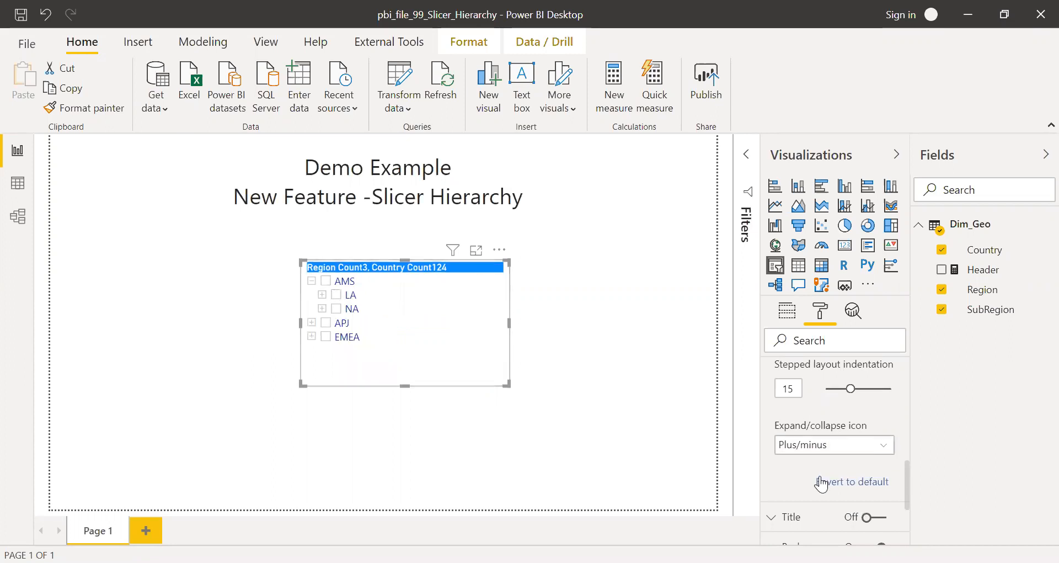
click(834, 445)
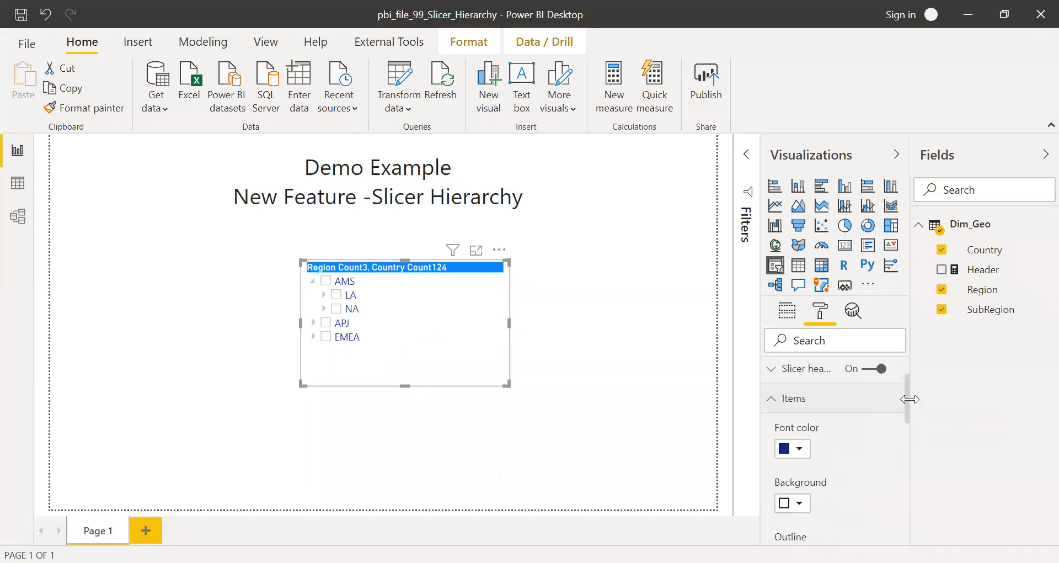
Toggle the slicer title on and off again, then reveal the white 0% transparency background settings
click(770, 397)
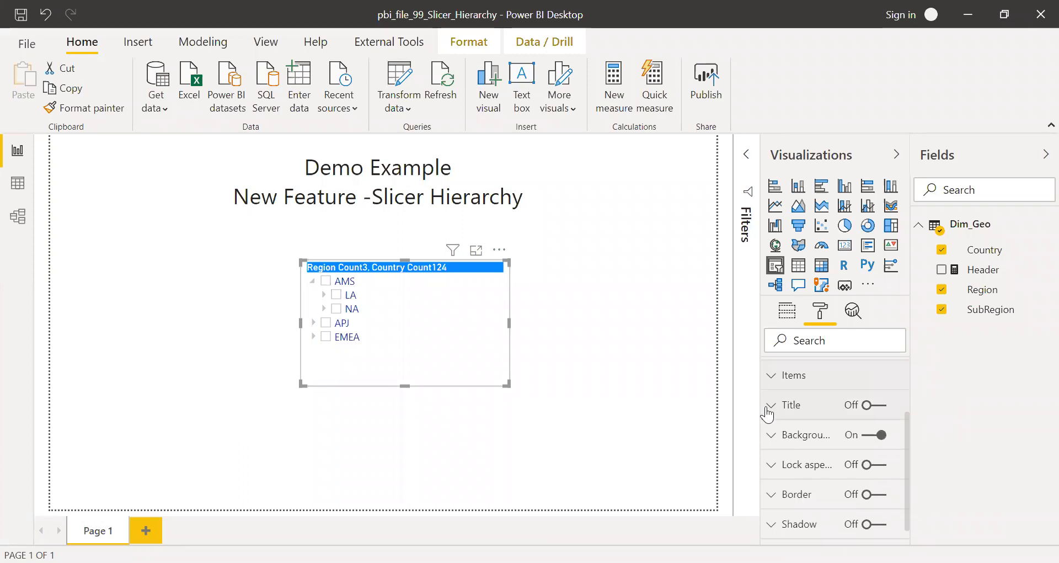
click(770, 405)
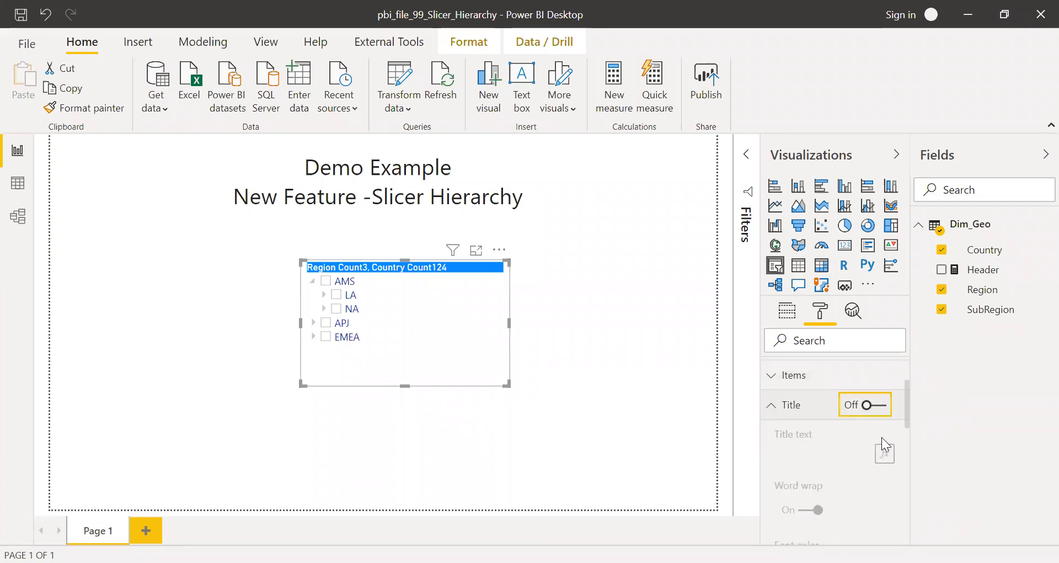
click(878, 404)
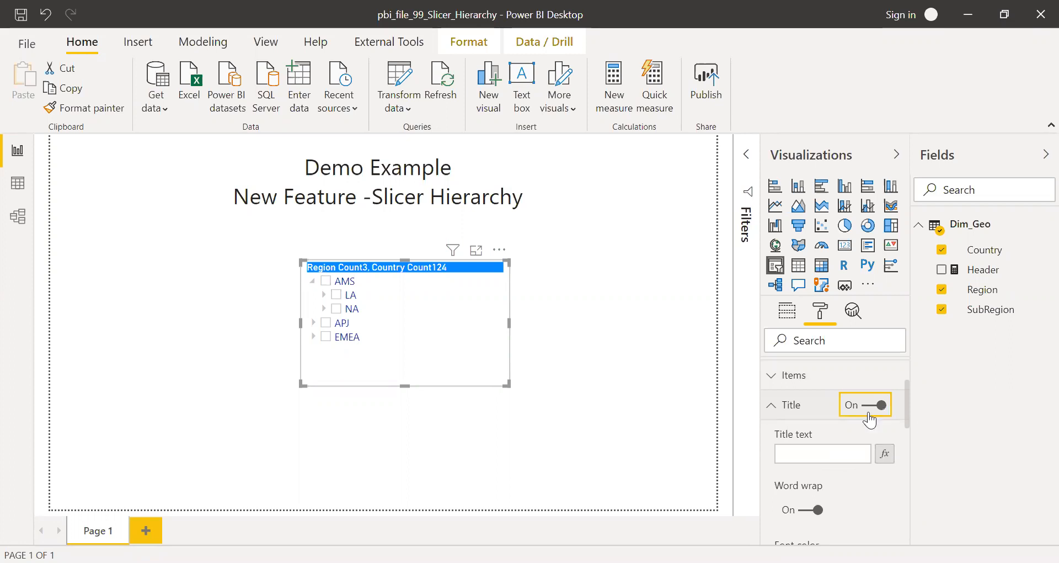
click(866, 404)
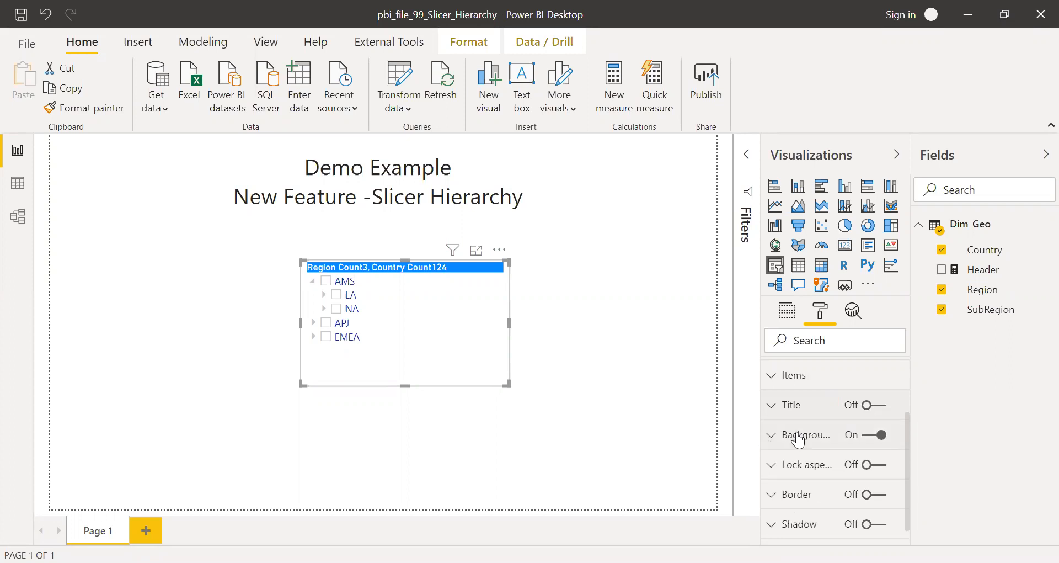
click(771, 434)
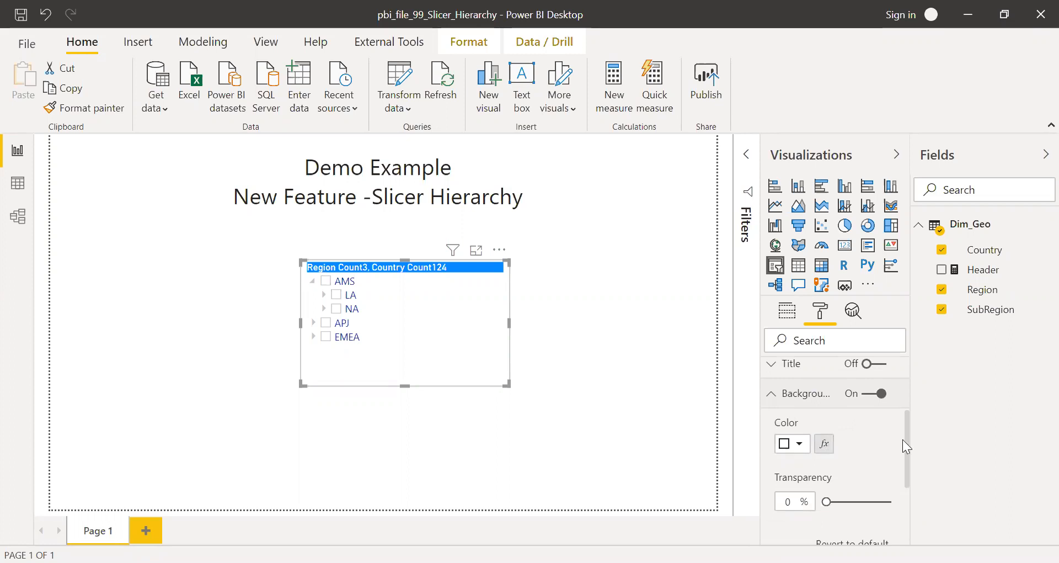
mouse_move(888, 449)
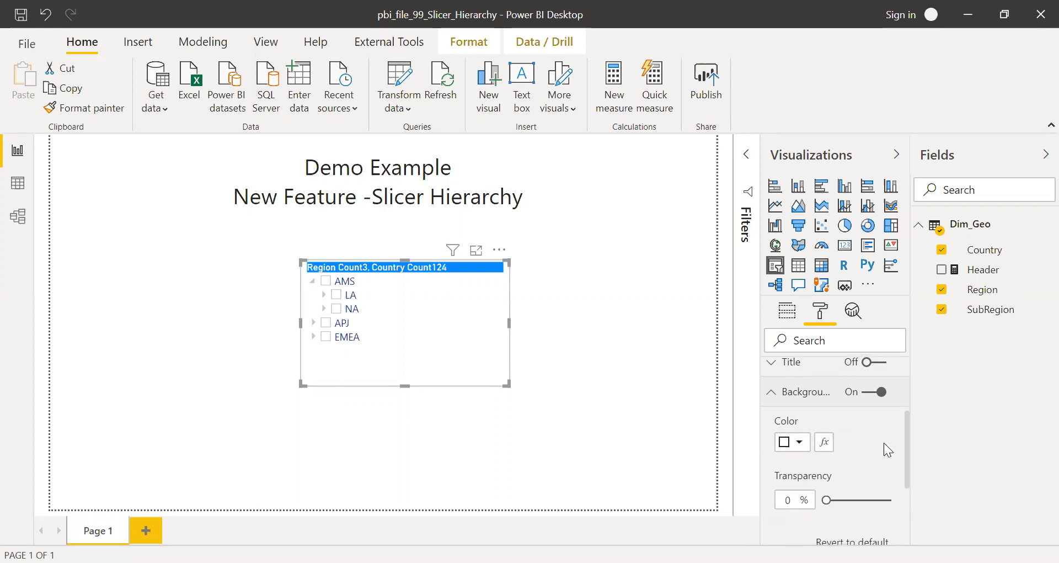
Scroll through the Format pane to review the finished slicer settings
scroll(down, 3)
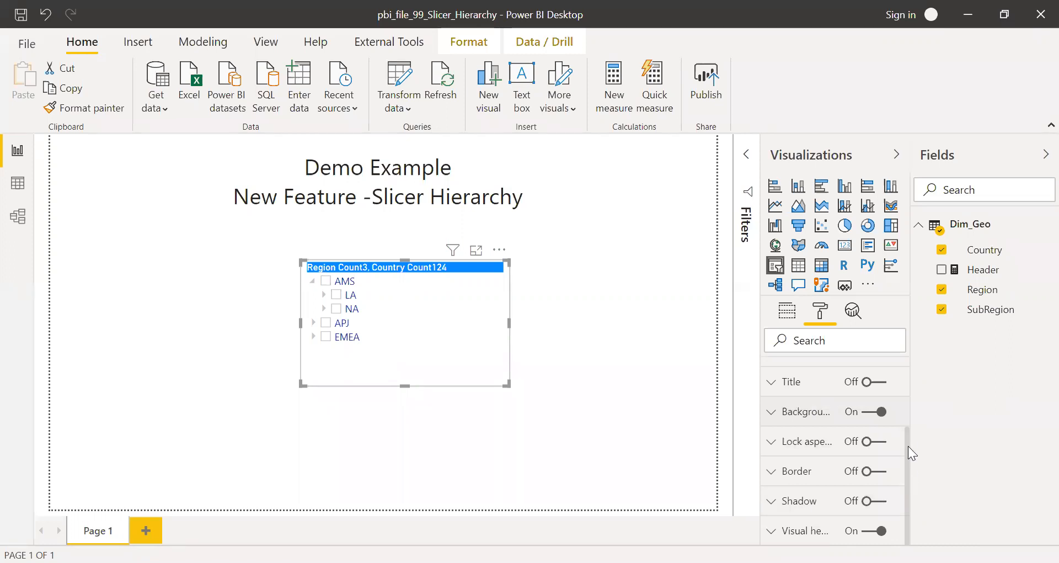
mouse_move(911, 481)
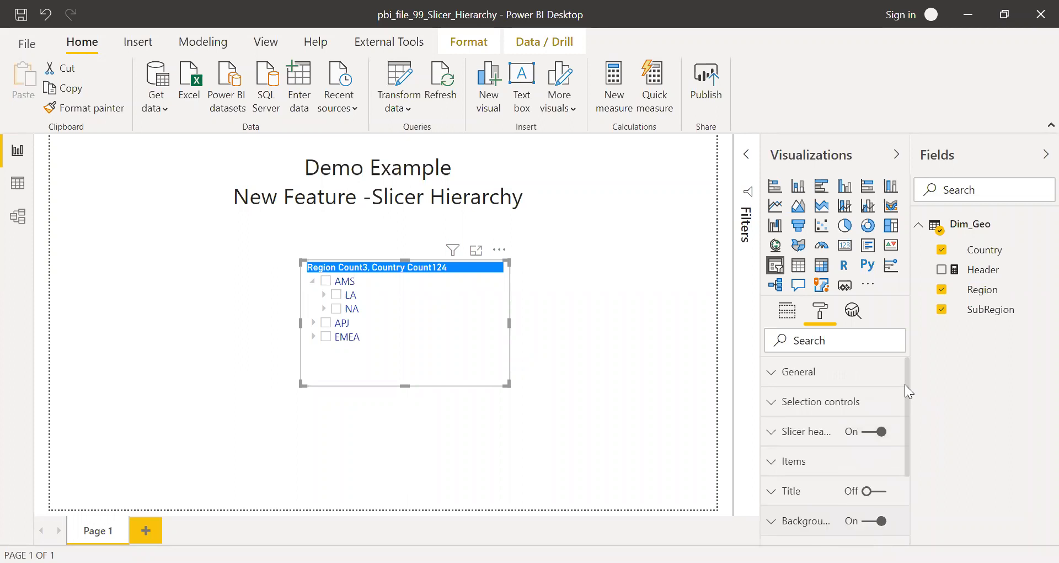
mouse_move(624, 343)
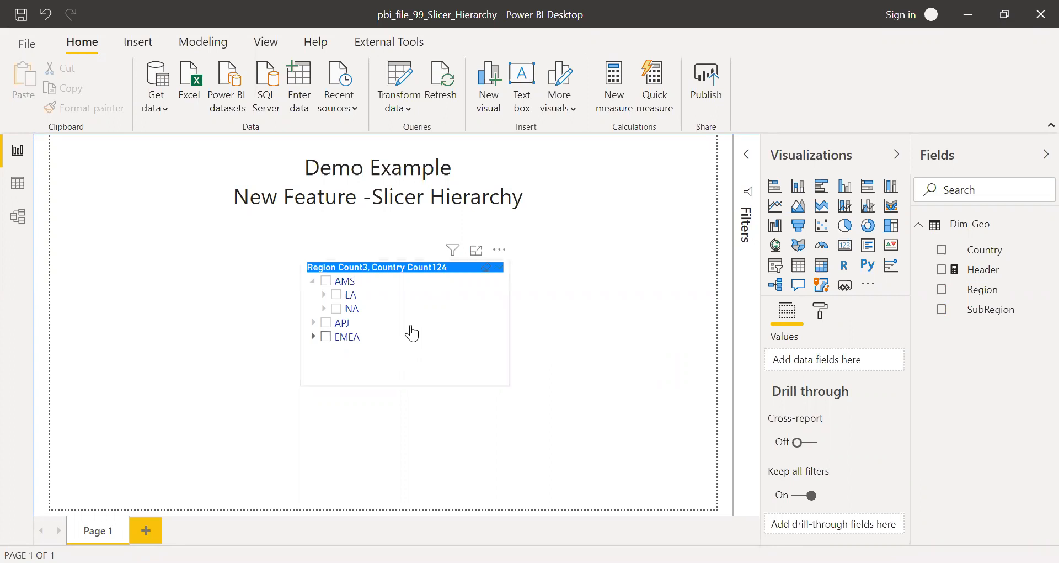
mouse_move(565, 370)
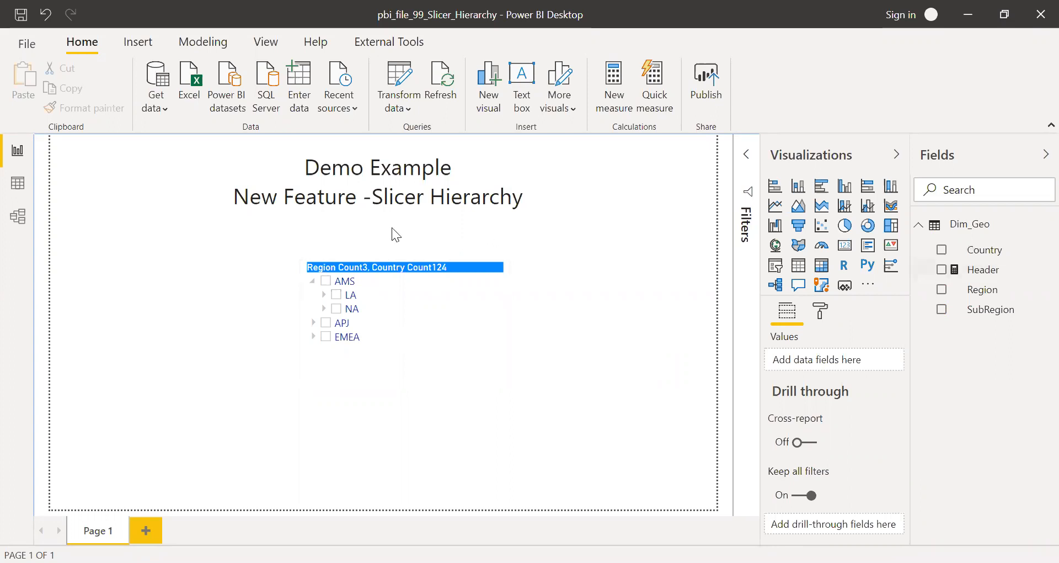
mouse_move(921, 354)
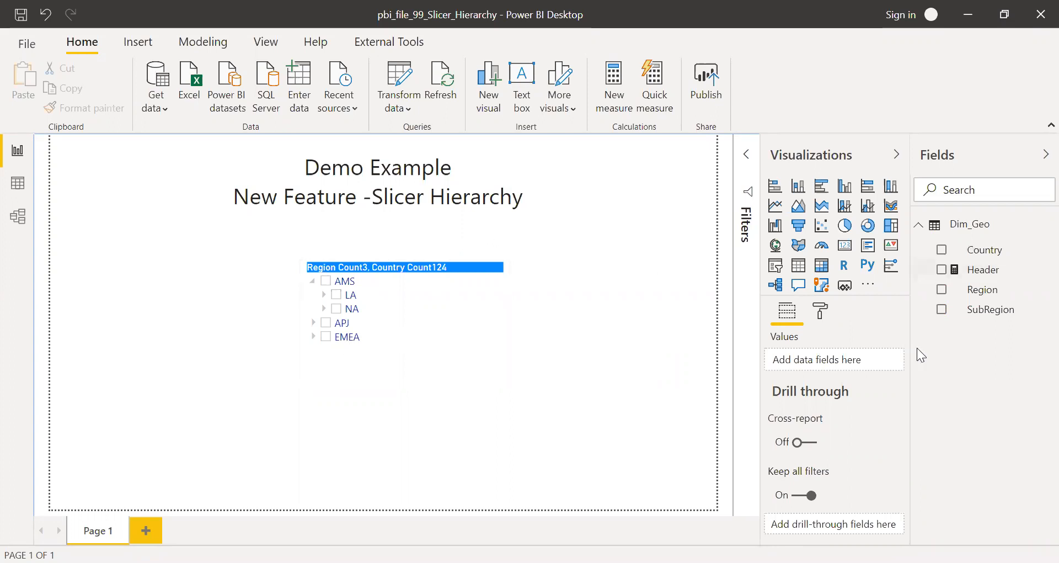